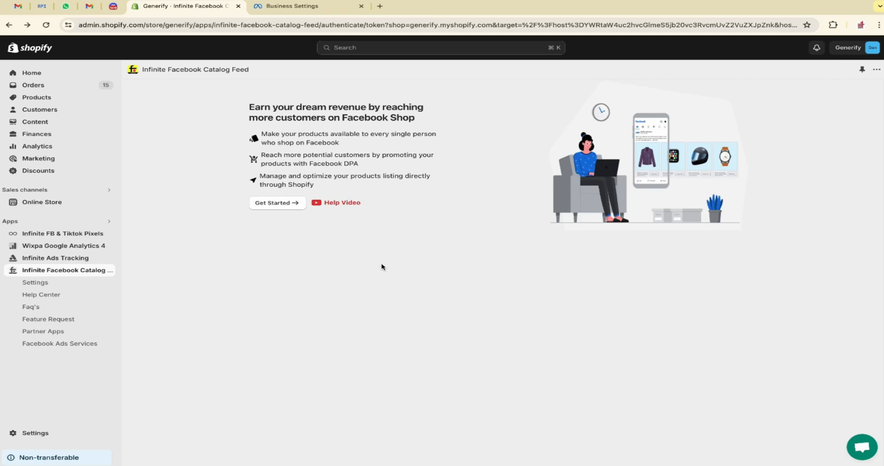
mouse_move(310, 104)
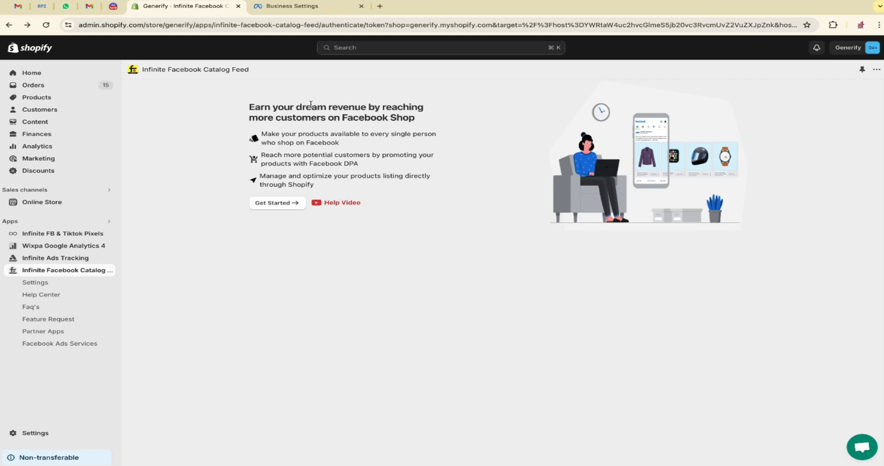
Review the Data sources > Catalogs list for ALPHA FastShop in Business Settings.
click(290, 7)
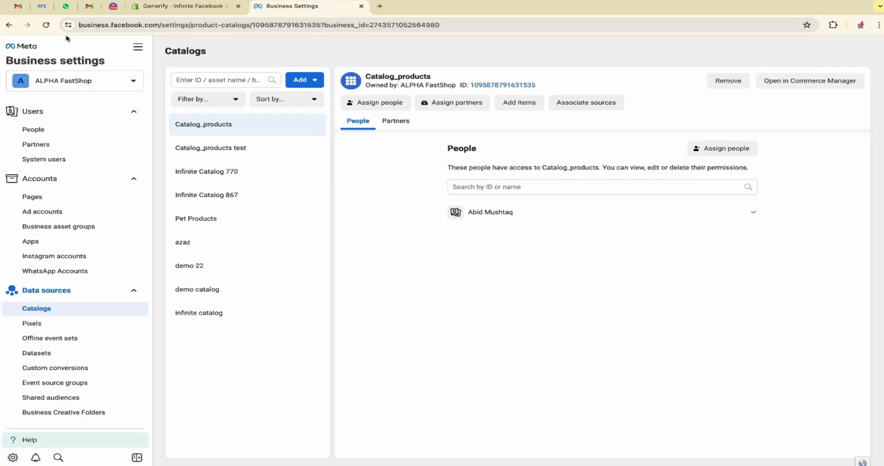
mouse_move(120, 34)
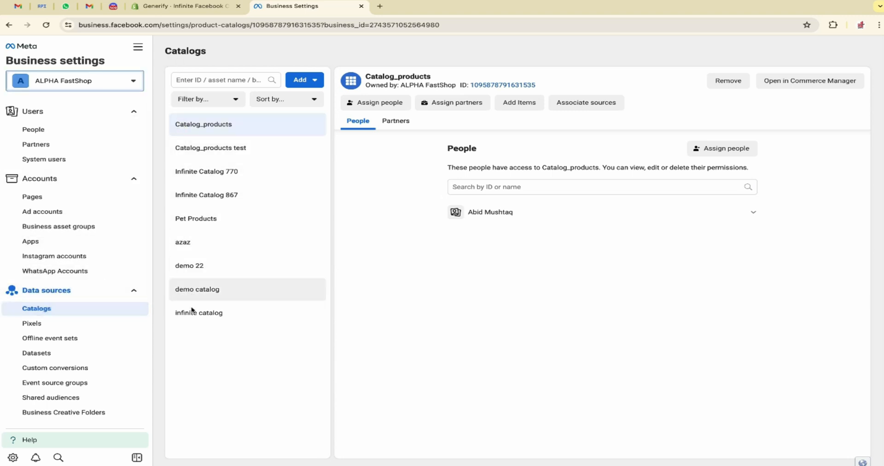
mouse_move(330, 84)
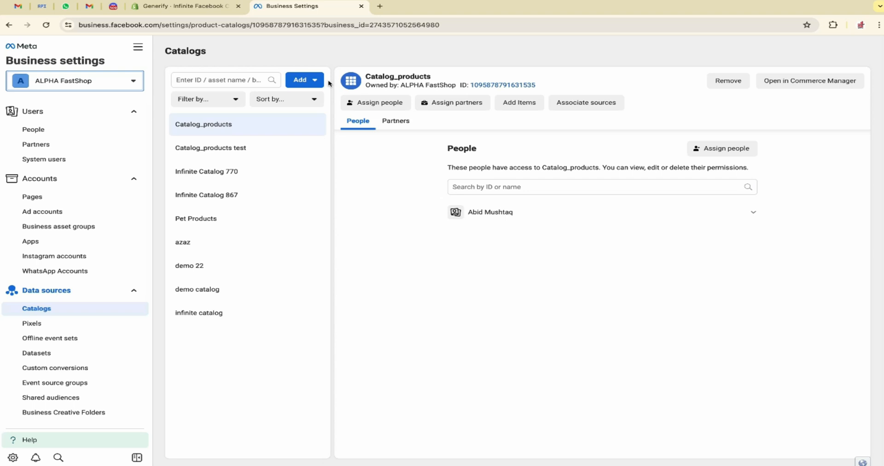
click(300, 79)
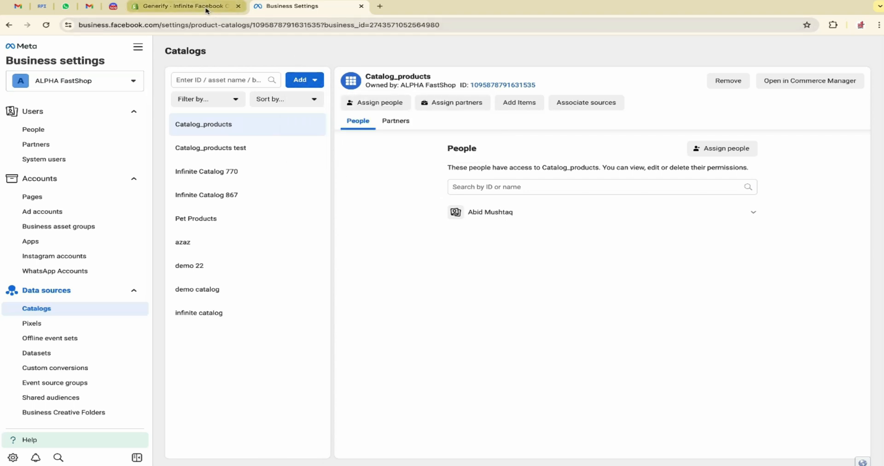
Return to the Shopify app and launch the setup guide via Get Started.
click(183, 7)
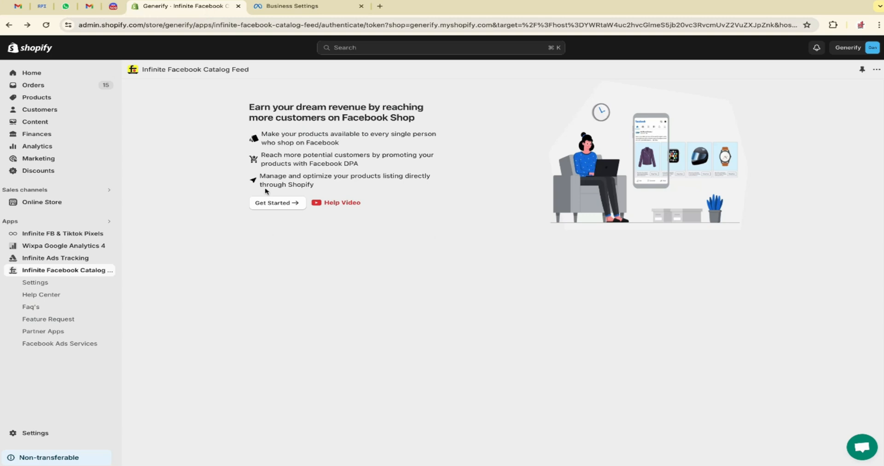
click(275, 204)
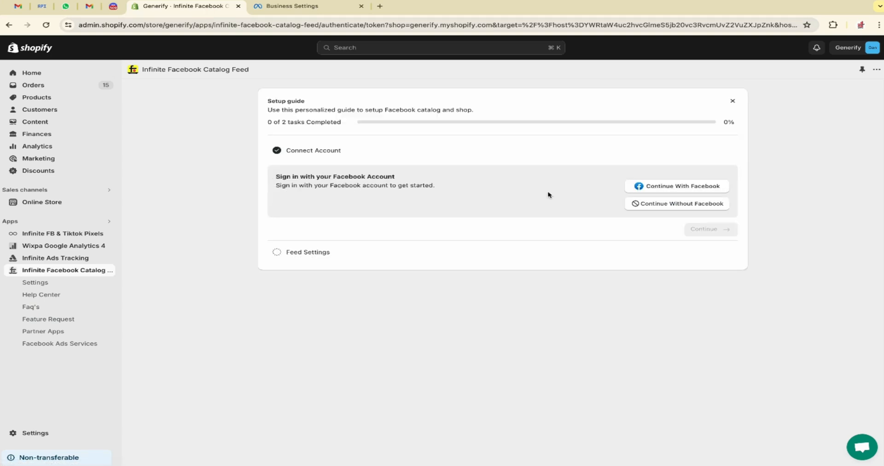
mouse_move(664, 197)
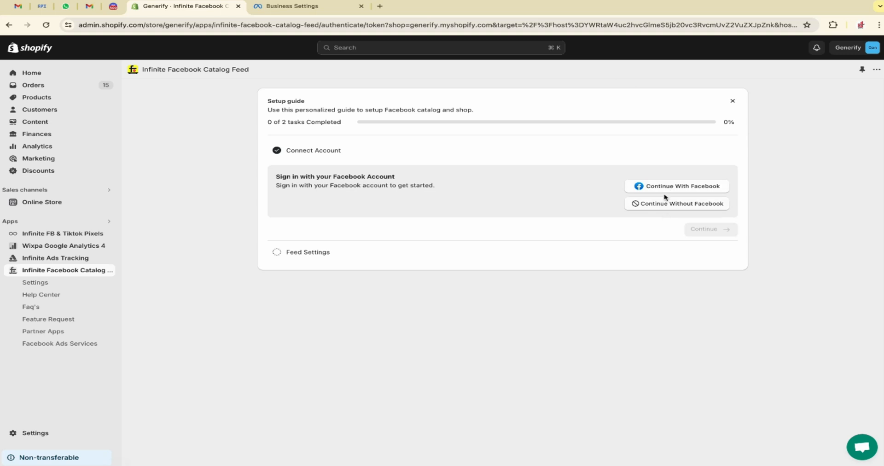
mouse_move(684, 214)
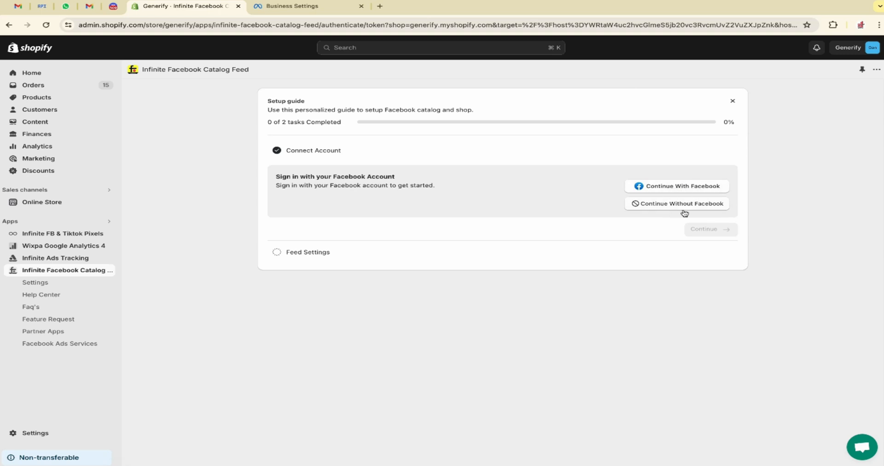
mouse_move(632, 187)
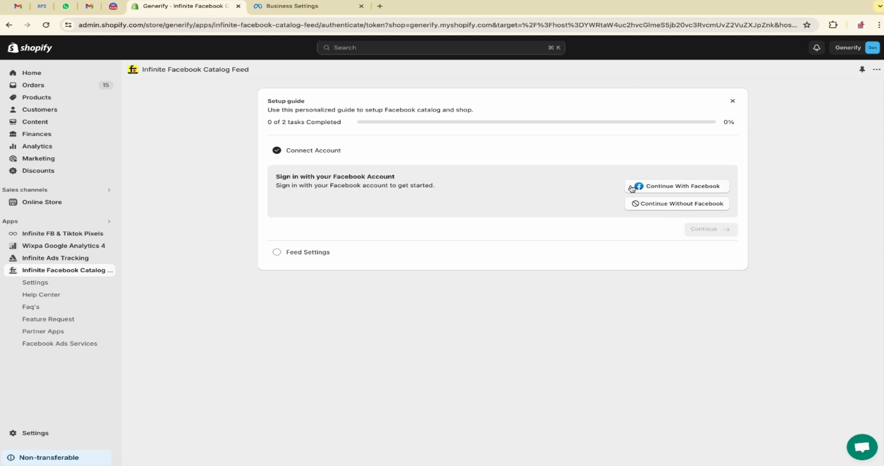
mouse_move(652, 187)
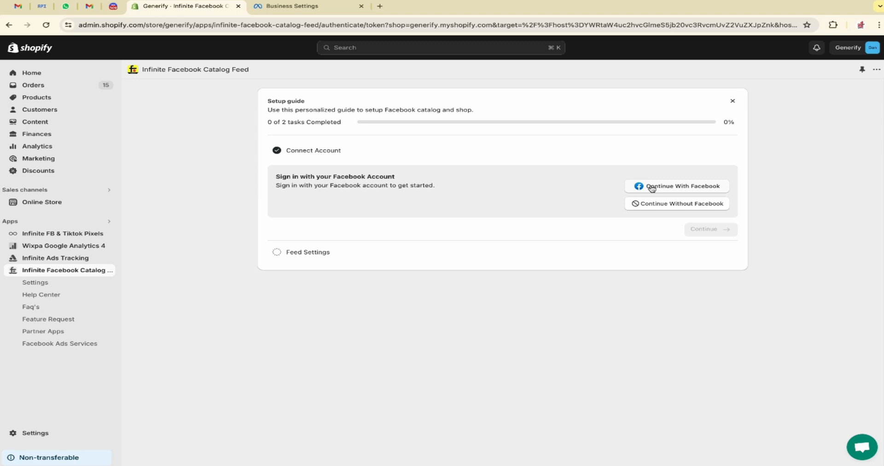
mouse_move(666, 207)
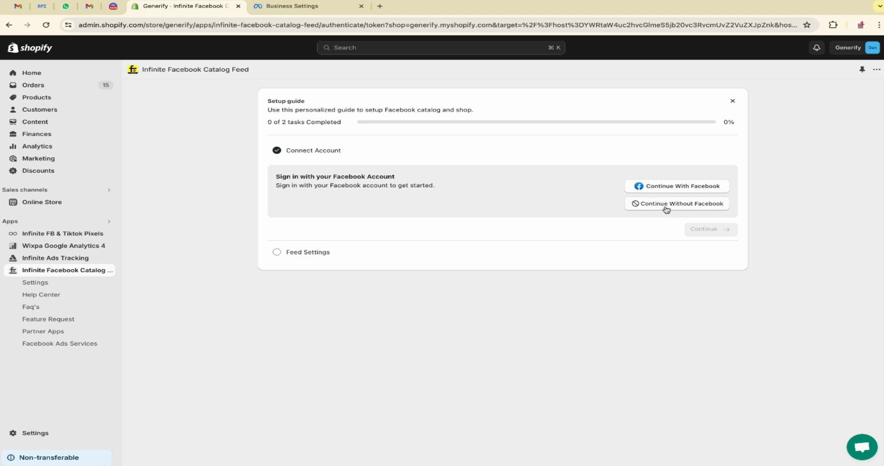
mouse_move(652, 198)
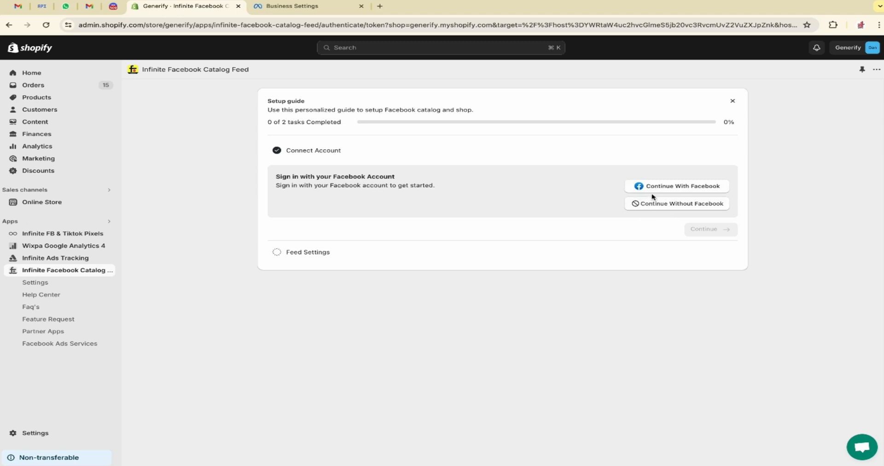
mouse_move(658, 189)
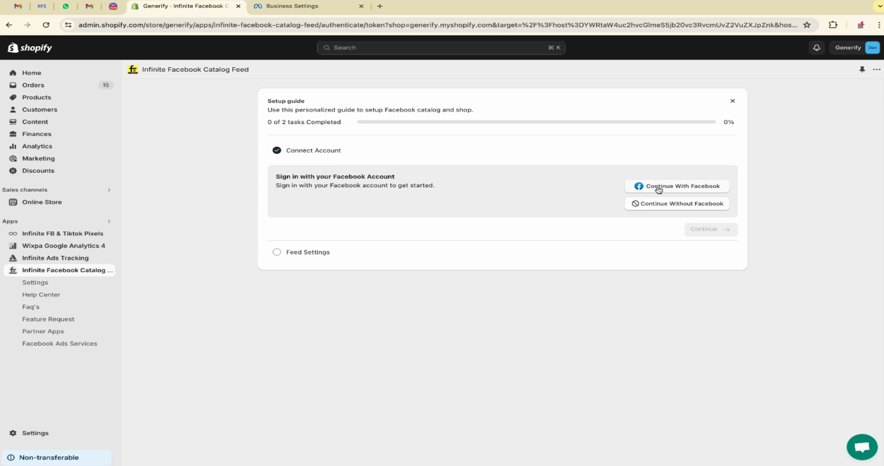
Reconnect Facebook to Infinite Catalog, opting in to all current and future businesses and saving permissions.
click(680, 186)
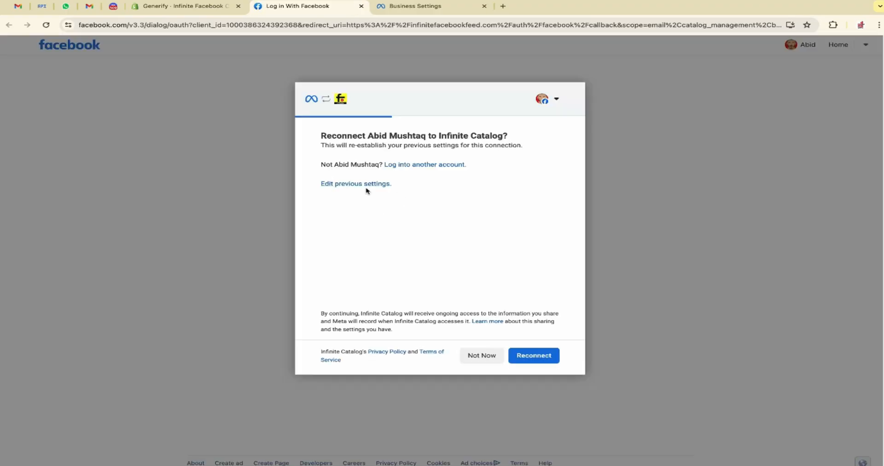
click(533, 355)
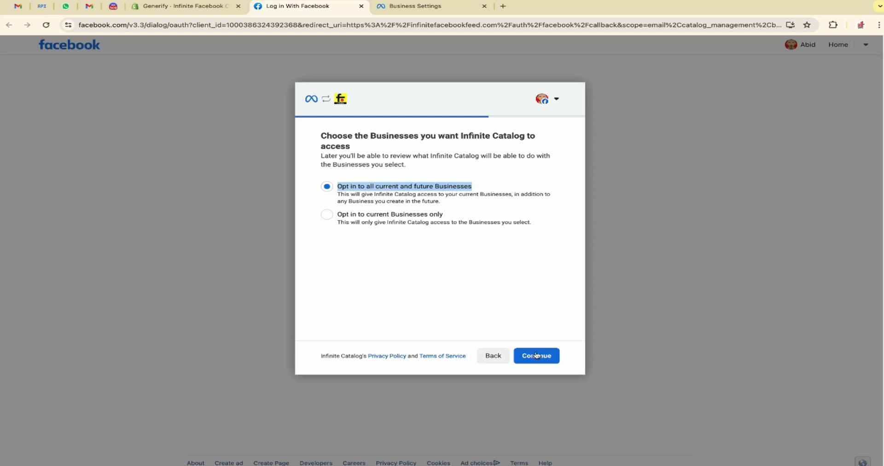
click(535, 356)
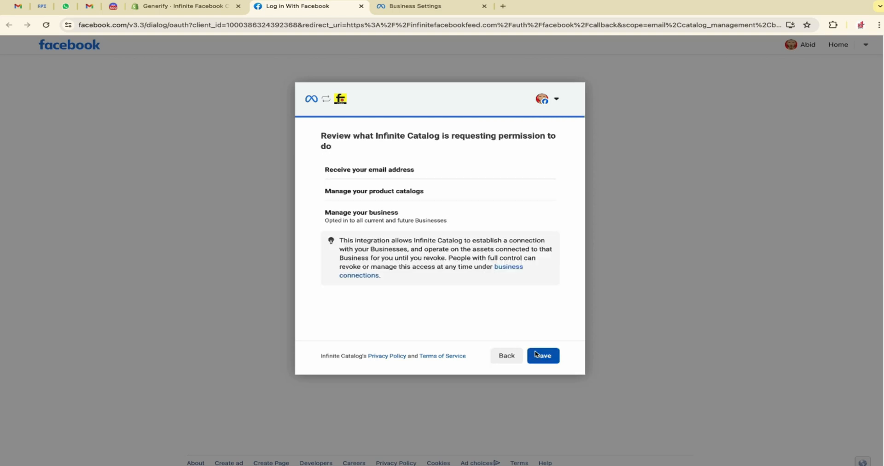
click(541, 356)
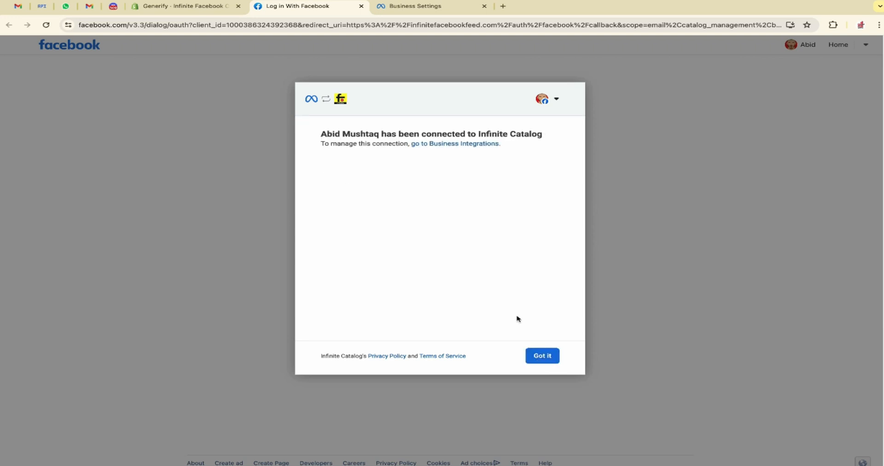
click(542, 356)
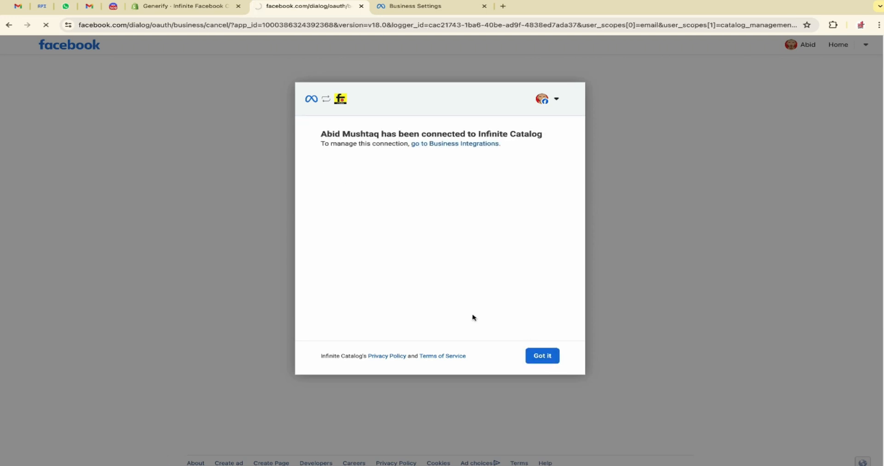
Choose the ALPHA FastShop business account and create a new catalog named 'generify'.
click(541, 355)
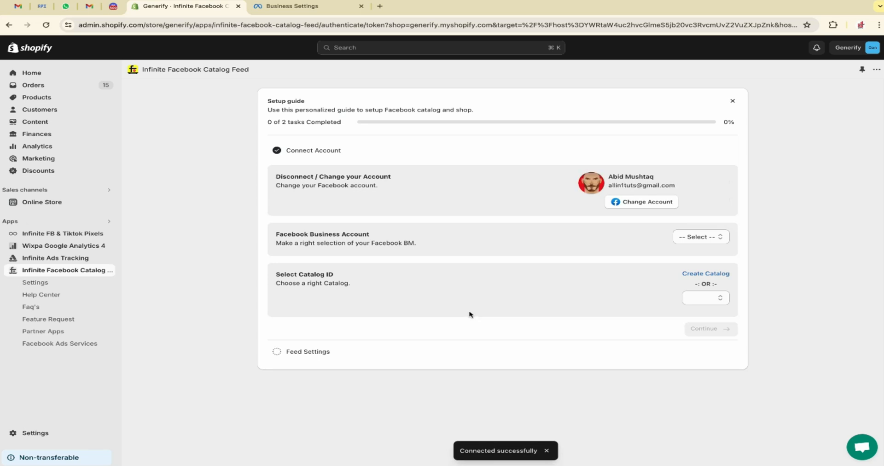
click(699, 236)
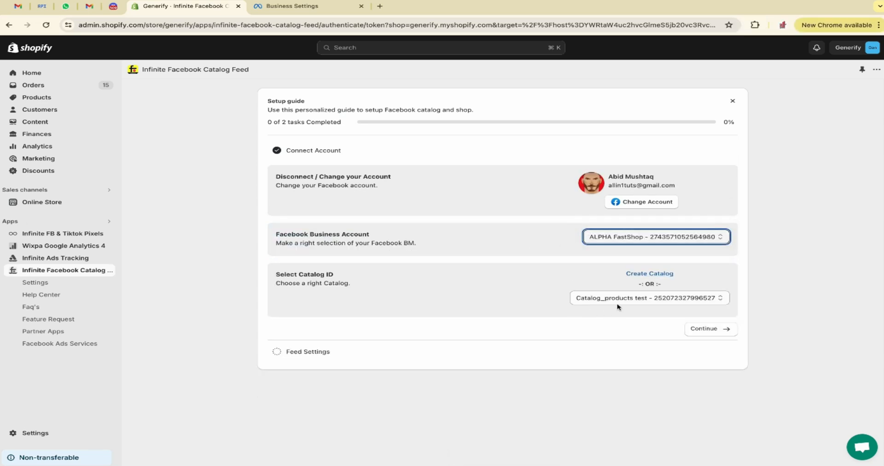
click(649, 297)
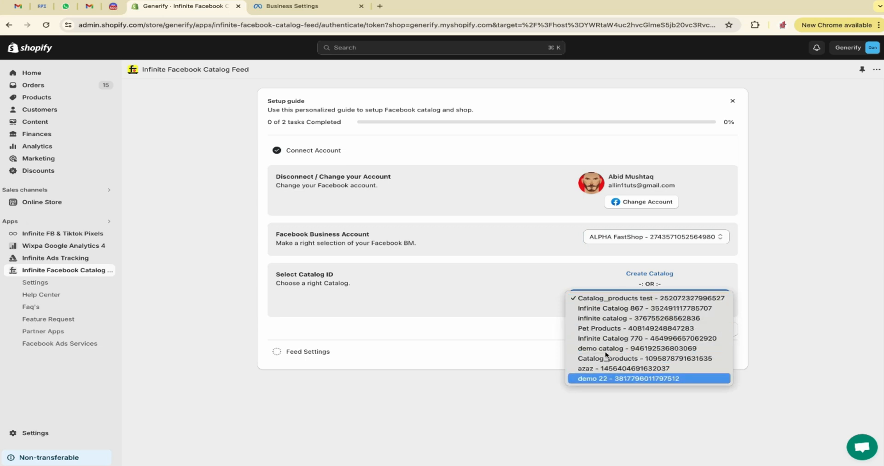
click(640, 298)
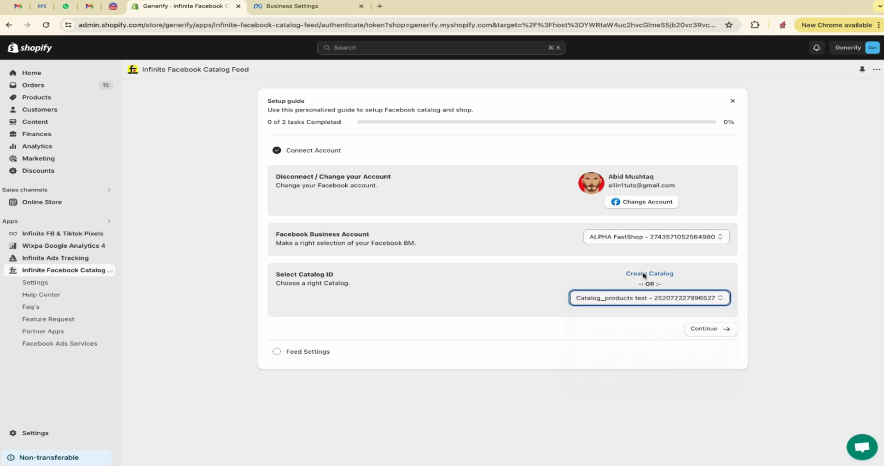
click(648, 276)
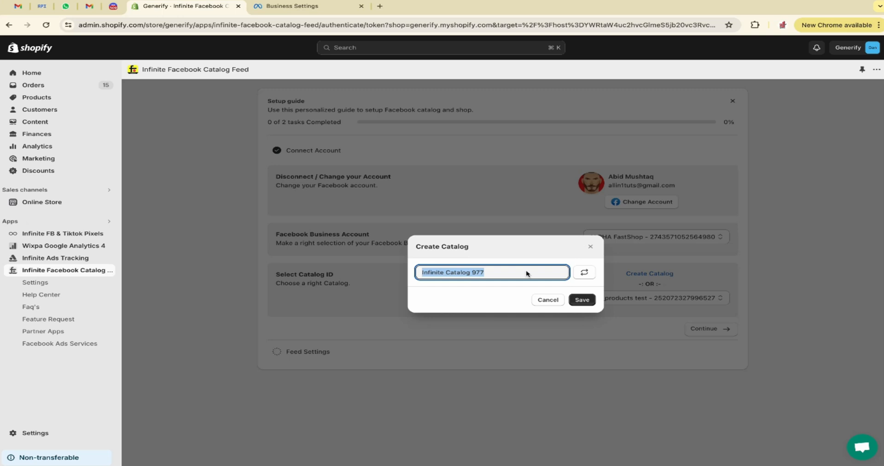
text(generify)
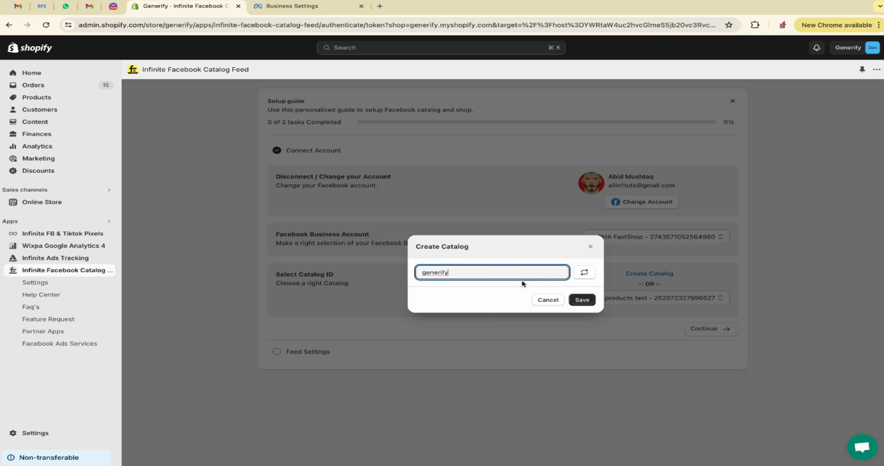
click(581, 299)
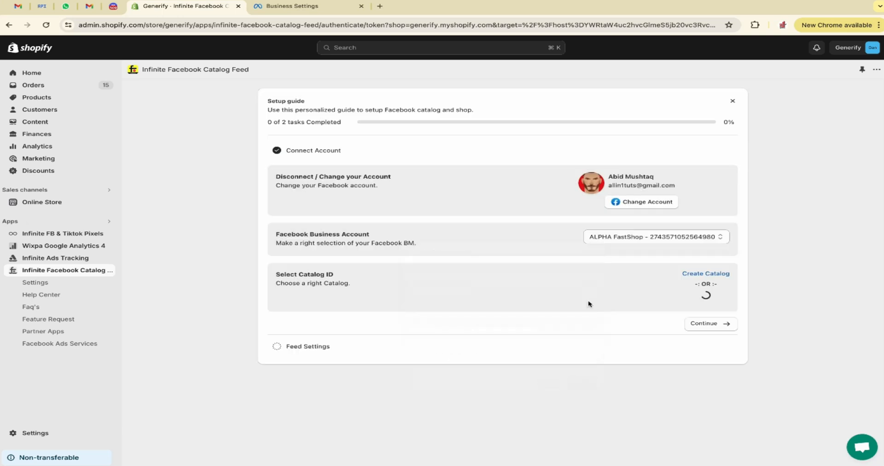
mouse_move(615, 303)
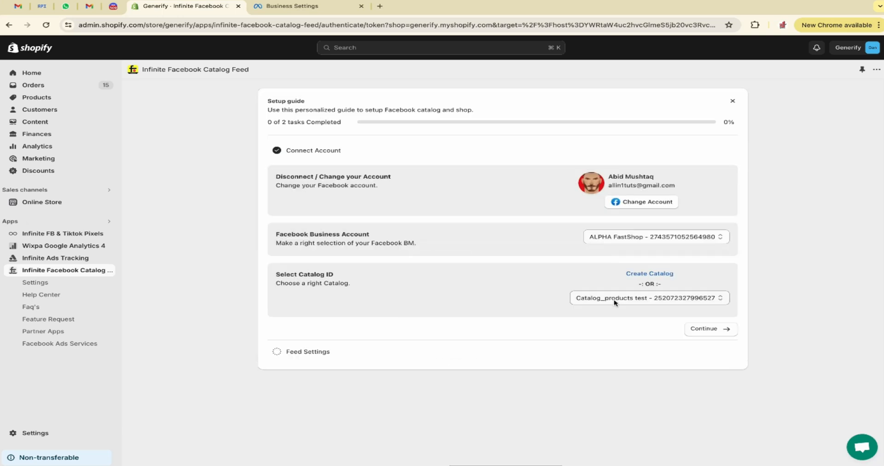
Select the generify test catalog as the Catalog ID and continue to feed settings.
click(648, 297)
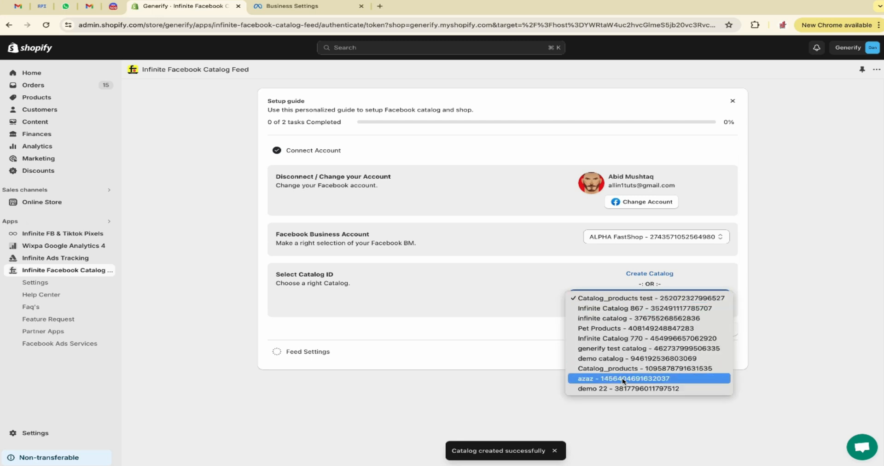
click(641, 348)
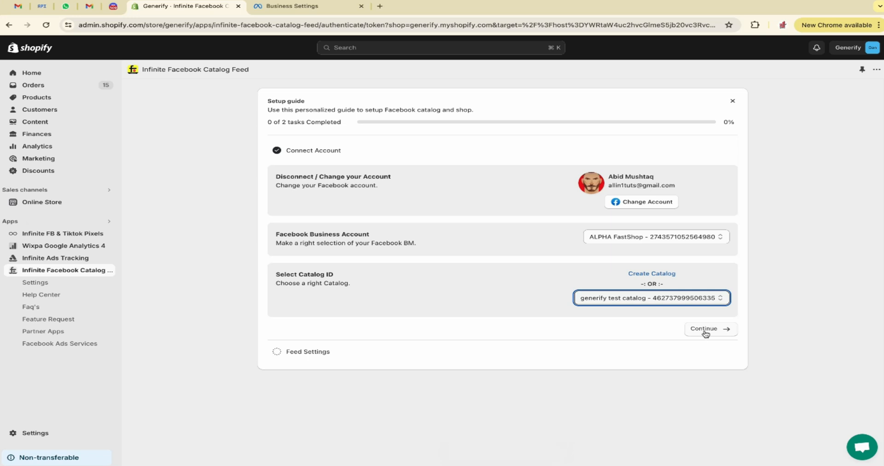
click(705, 329)
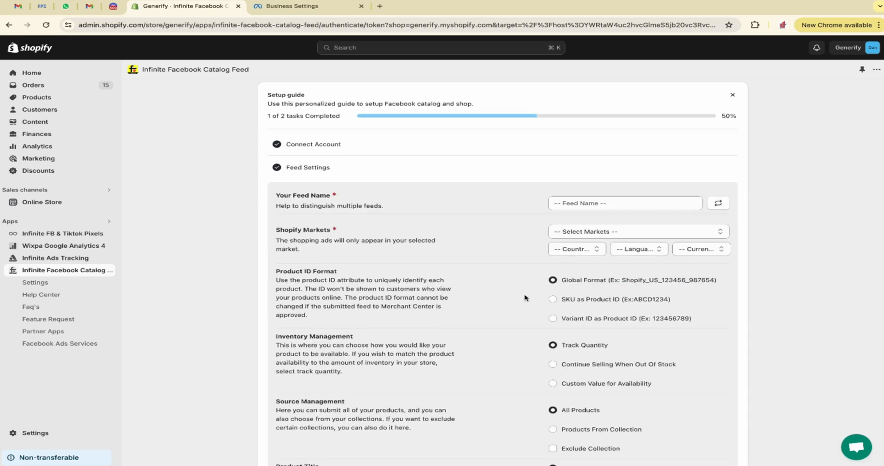
Name the feed 'generify test' using the auto-generated name.
click(718, 204)
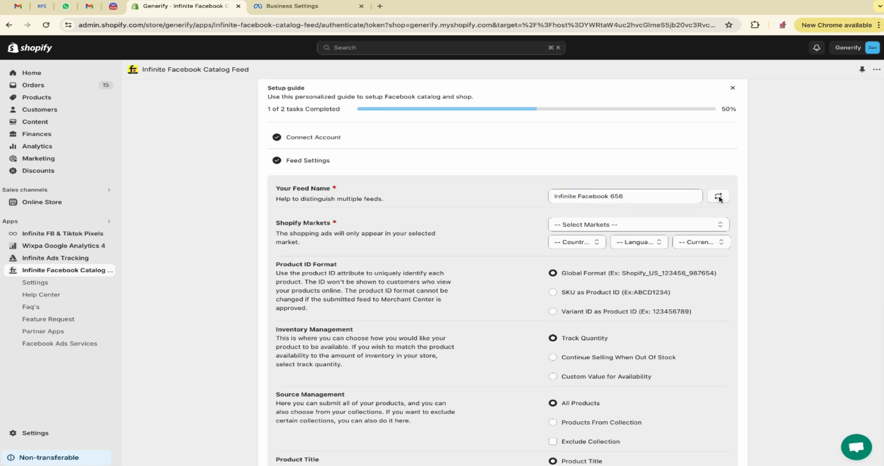
text(generify test)
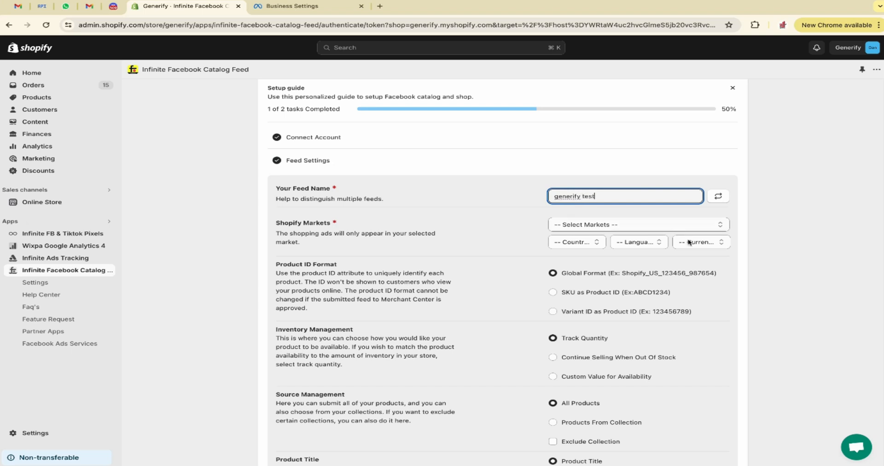
click(637, 224)
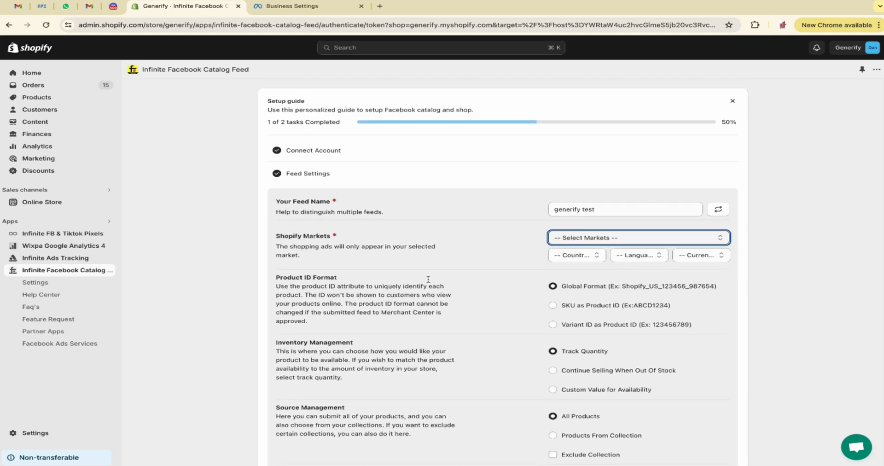
scroll(down, 3)
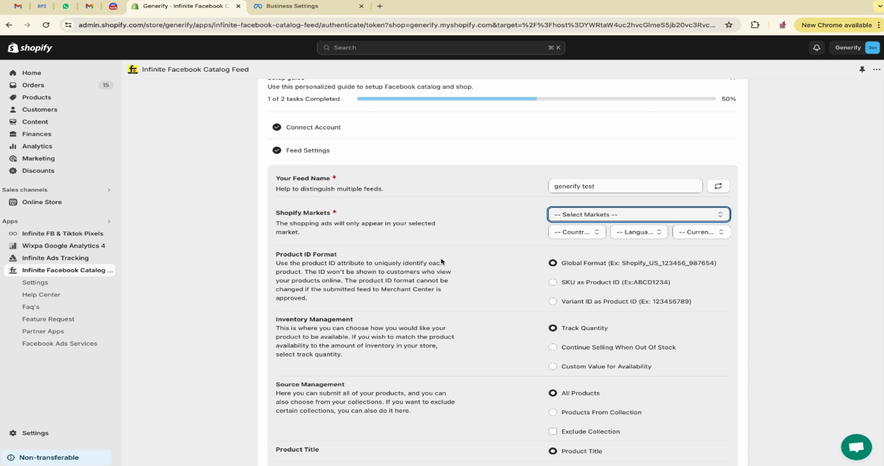
Target the United States Shopify market with US Dollar pricing.
click(637, 215)
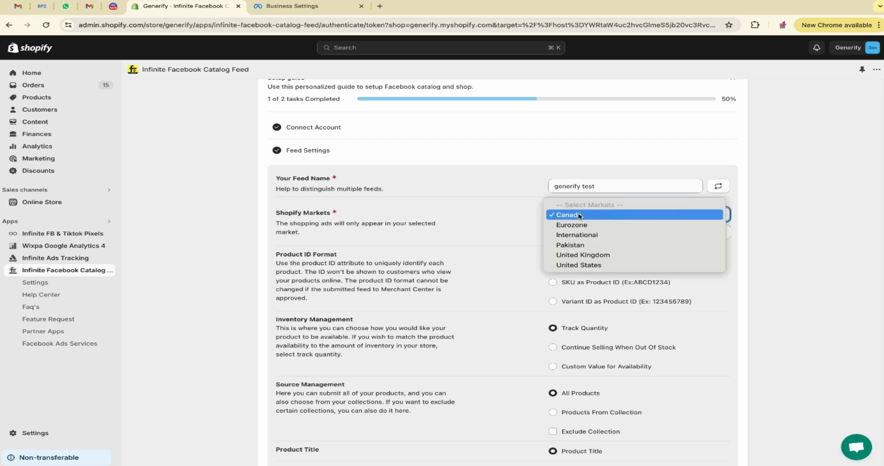
mouse_move(579, 265)
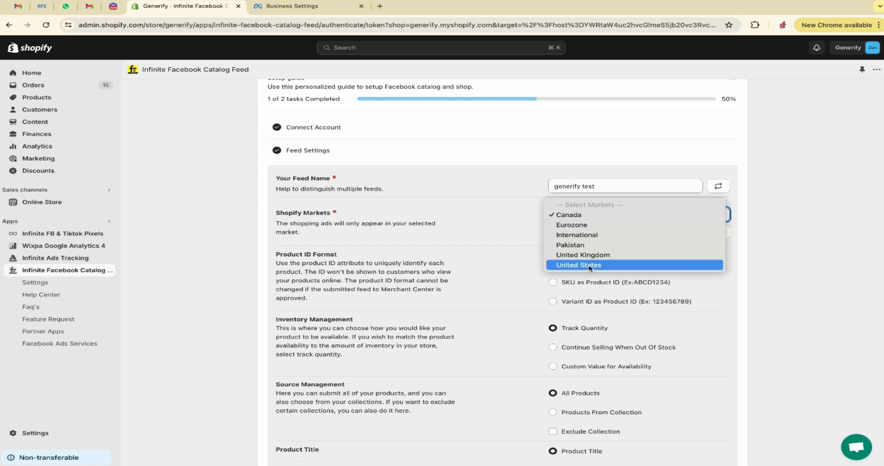
click(578, 264)
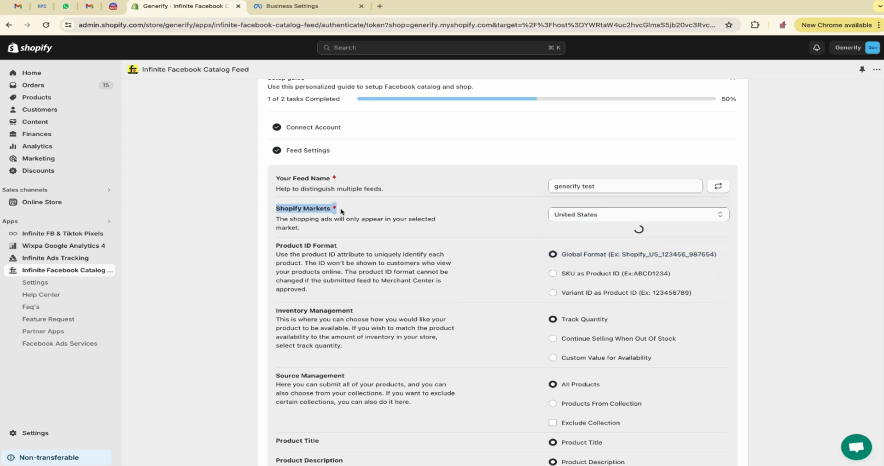
click(637, 215)
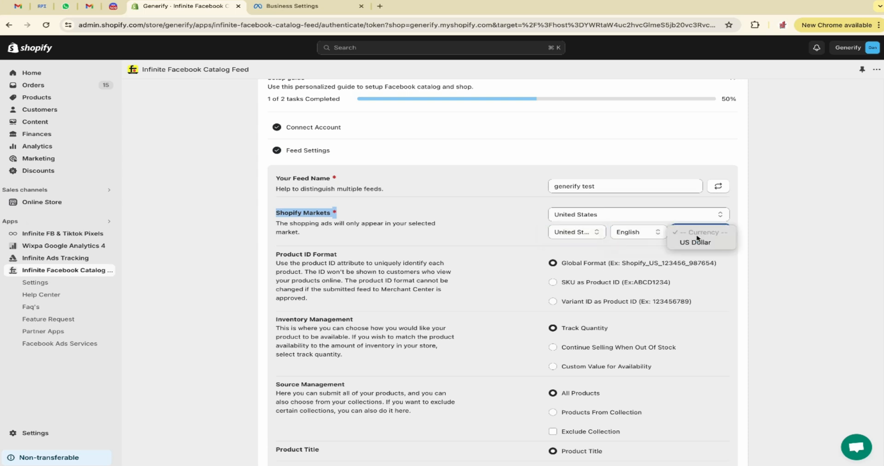
click(694, 242)
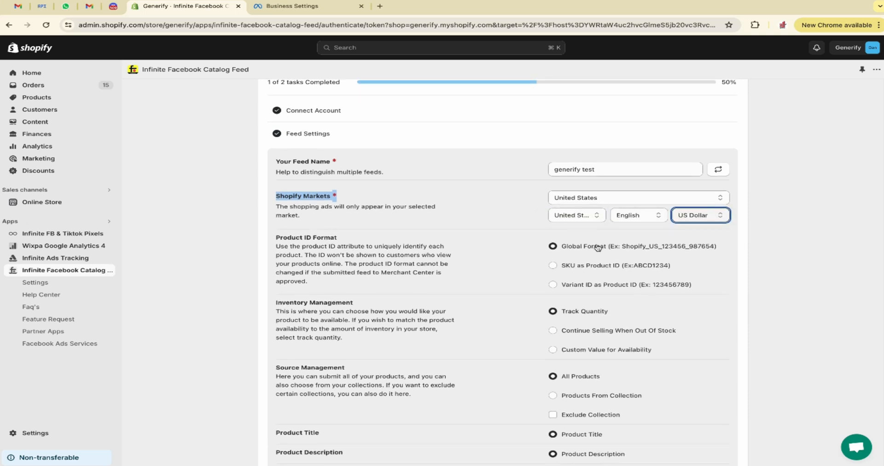
scroll(down, 3)
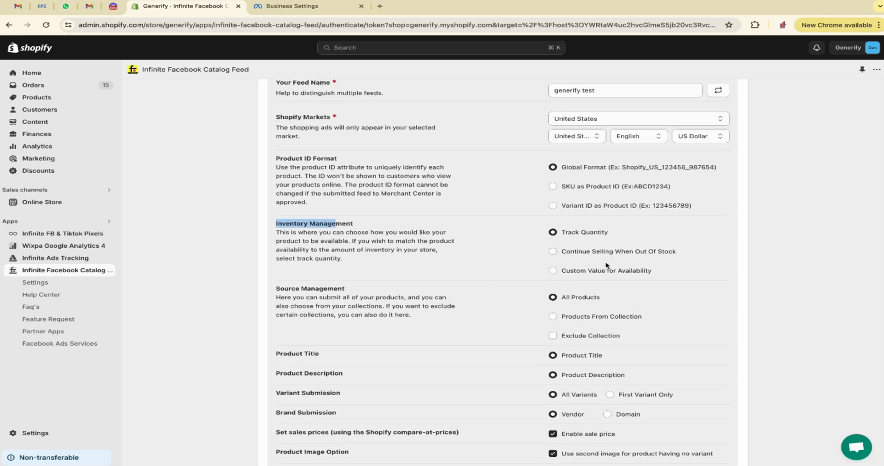
click(553, 270)
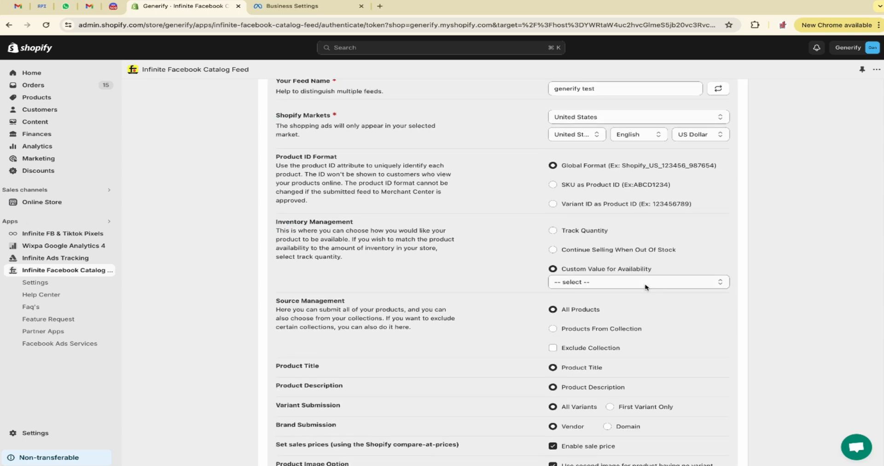
click(637, 282)
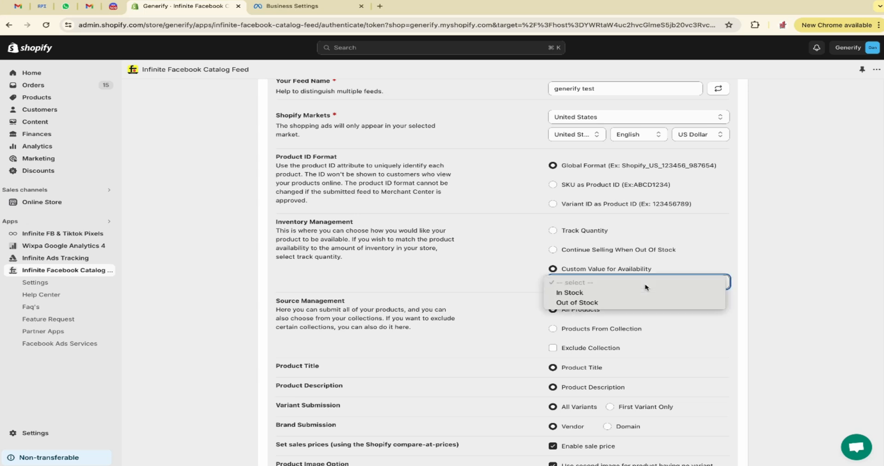
click(553, 230)
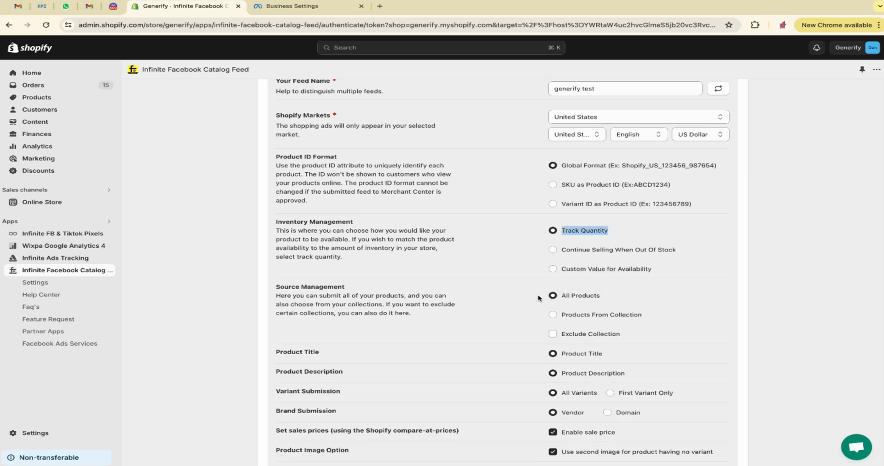
scroll(down, 3)
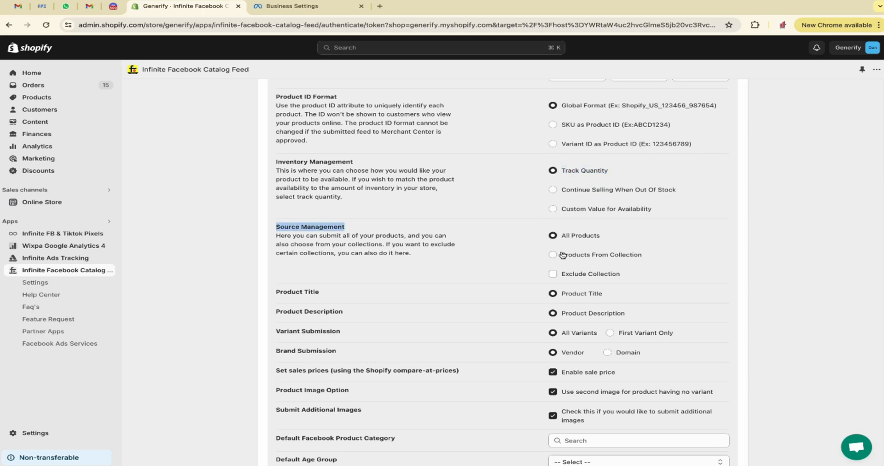
scroll(down, 3)
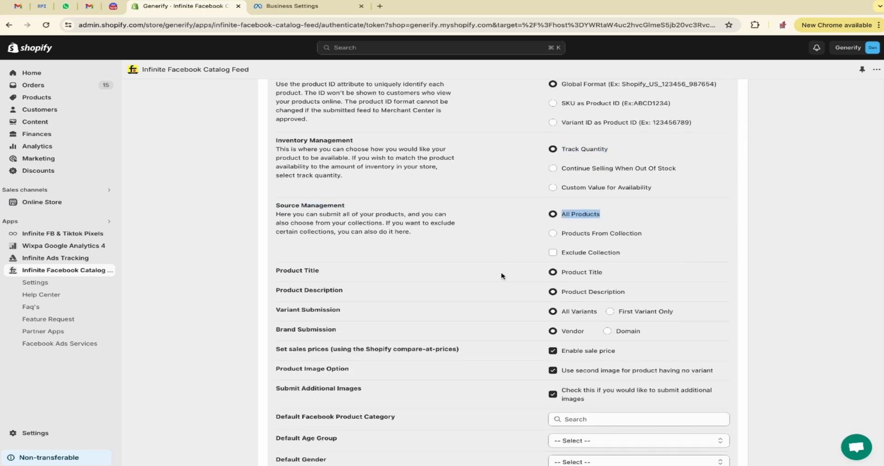
scroll(down, 3)
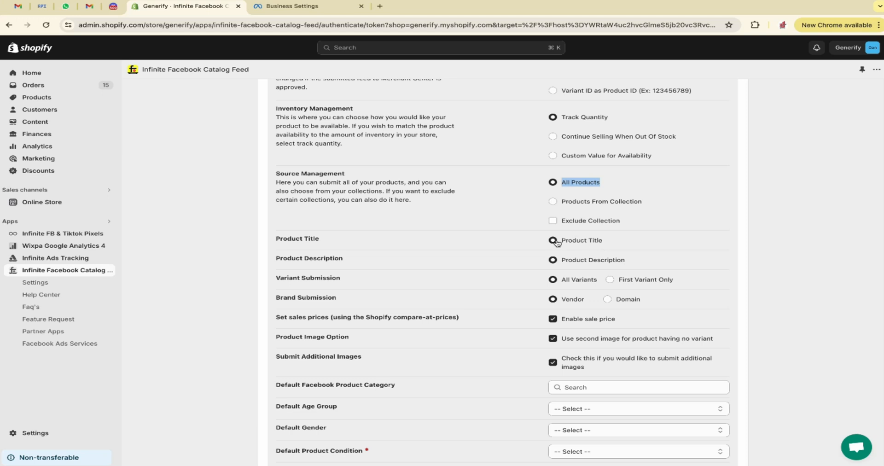
mouse_move(570, 287)
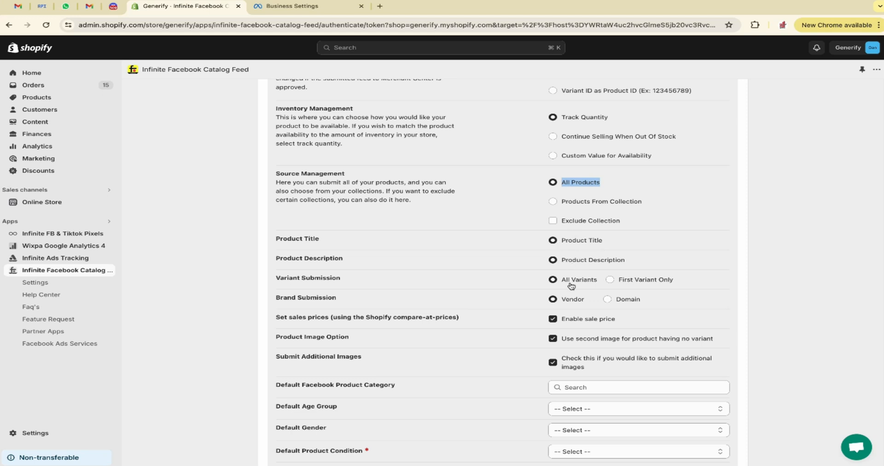
scroll(down, 3)
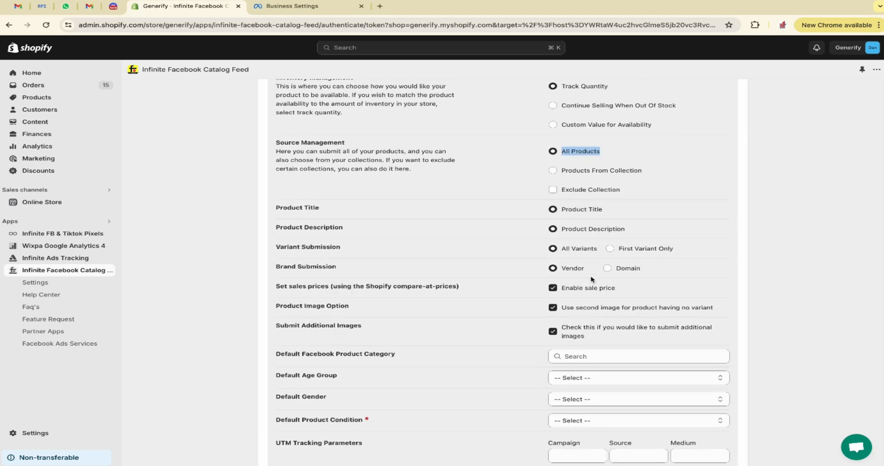
scroll(down, 3)
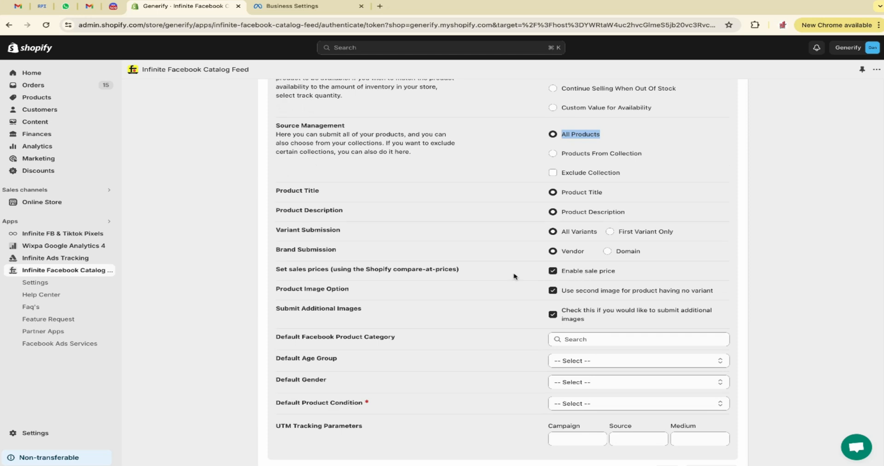
scroll(down, 3)
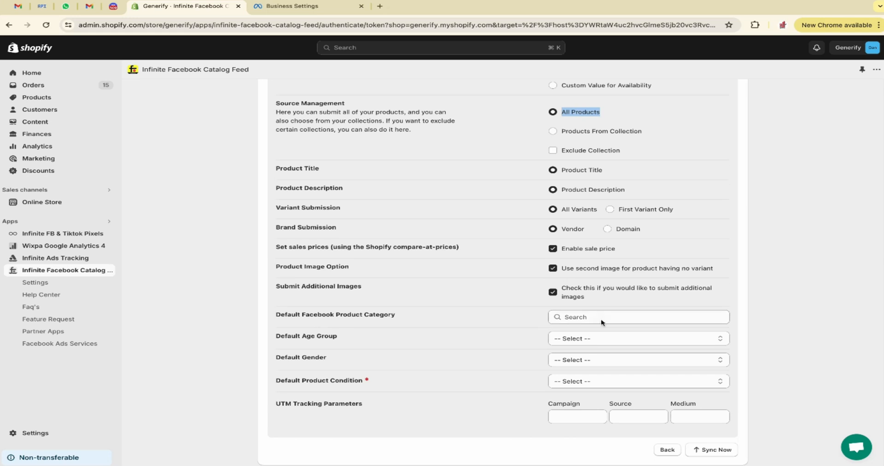
Set defaults to toys & games > building toys, Adult age group, Male gender and New condition.
click(638, 317)
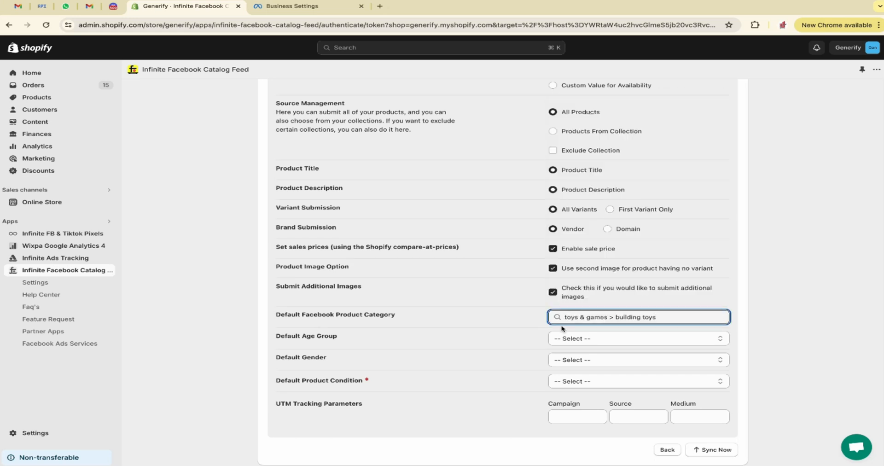
click(638, 380)
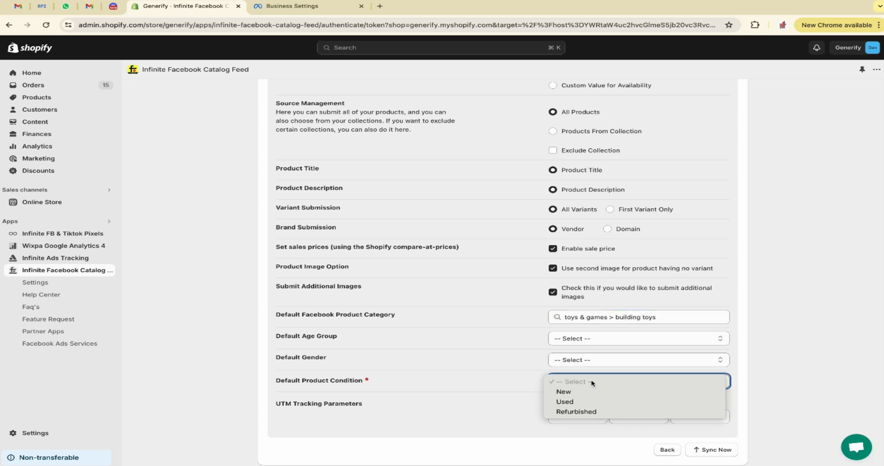
click(637, 338)
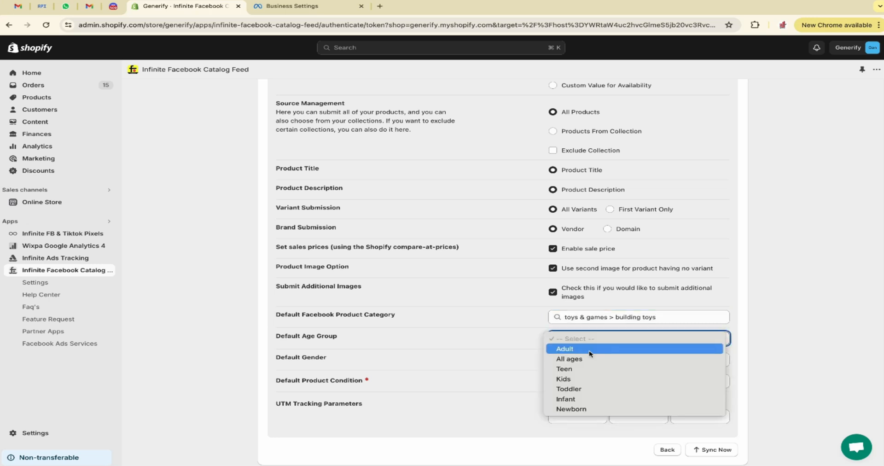
click(565, 349)
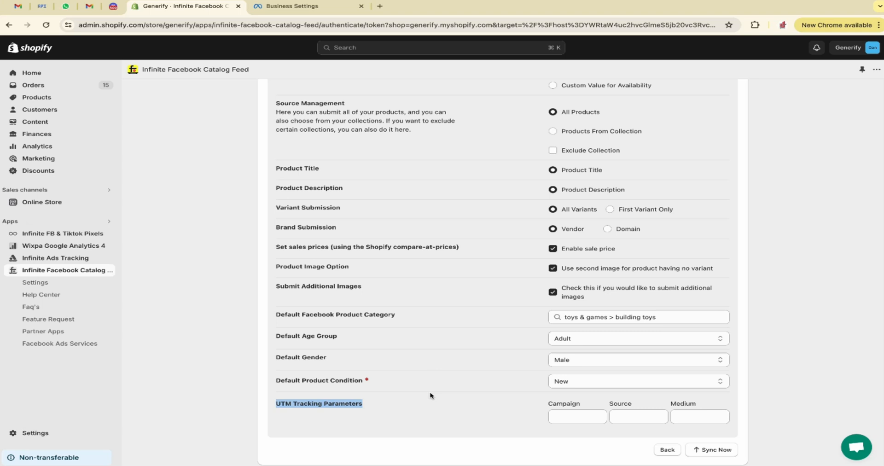
mouse_move(526, 423)
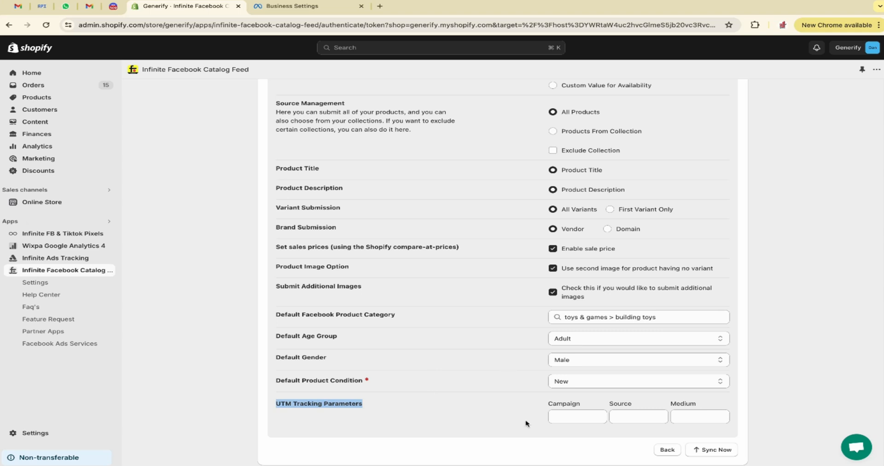
scroll(up, 3)
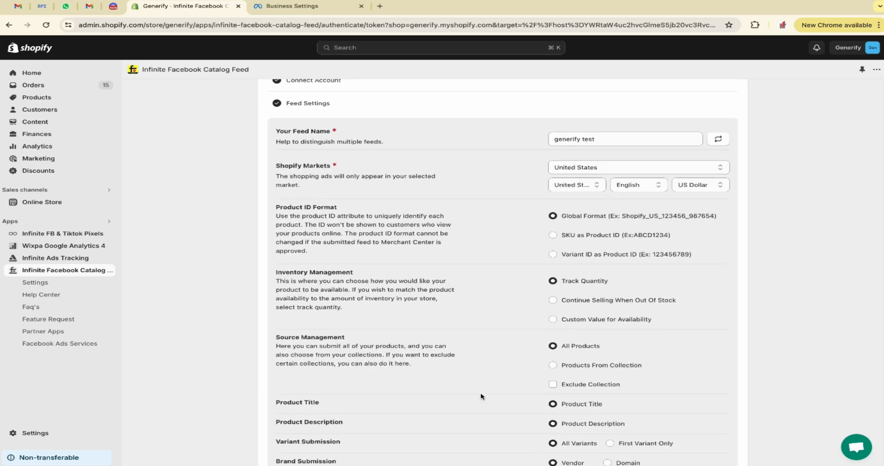
scroll(up, 3)
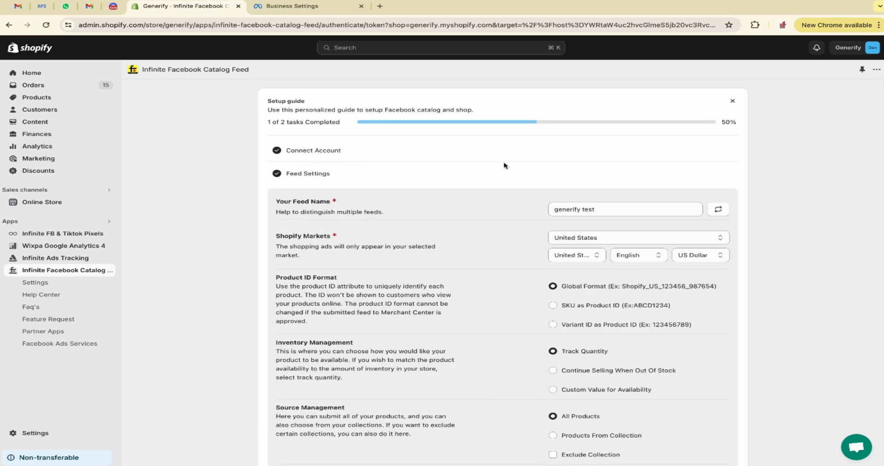
Subscribe to the Free Plan with its 100-product limit.
scroll(down, 3)
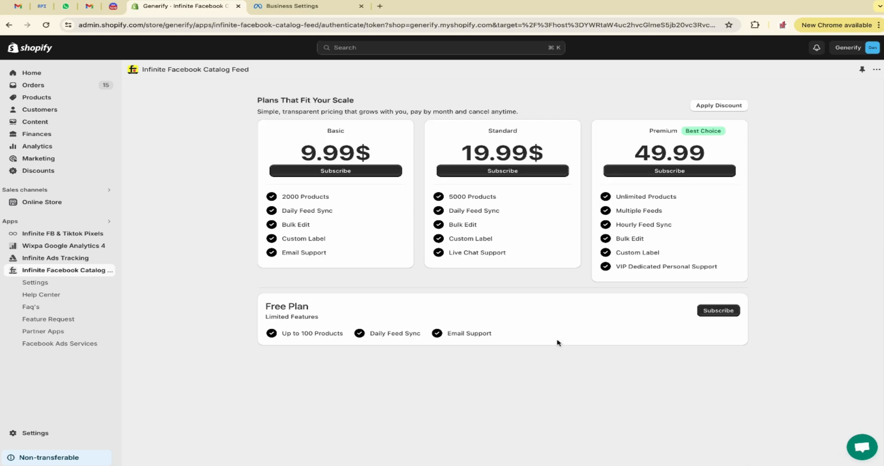
mouse_move(492, 324)
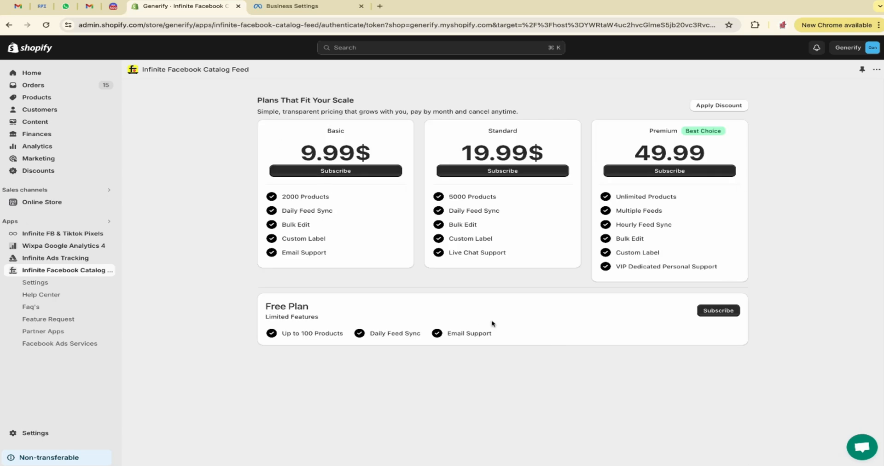
double_click(316, 332)
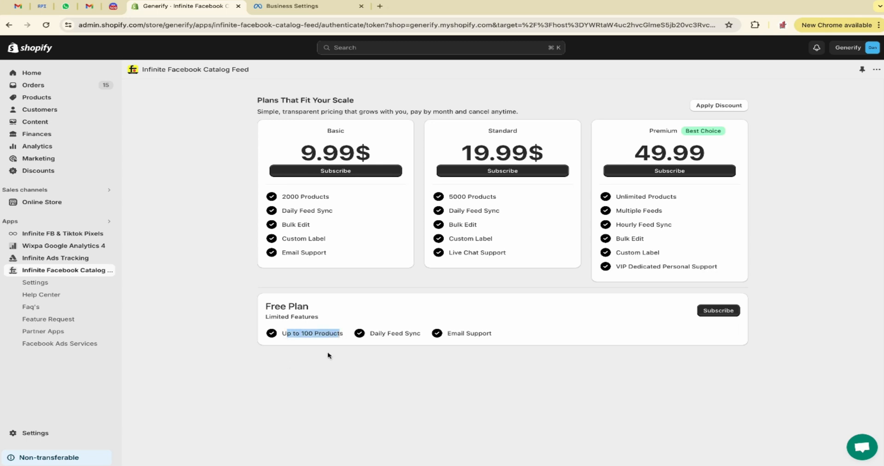
mouse_move(389, 316)
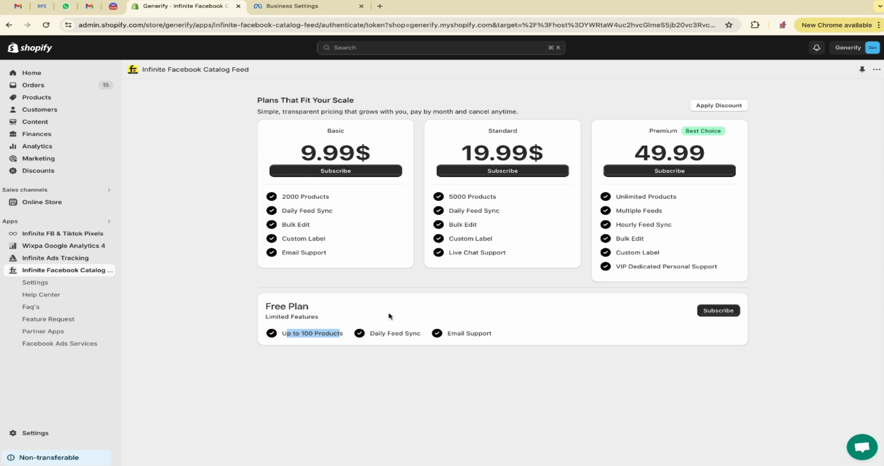
mouse_move(302, 148)
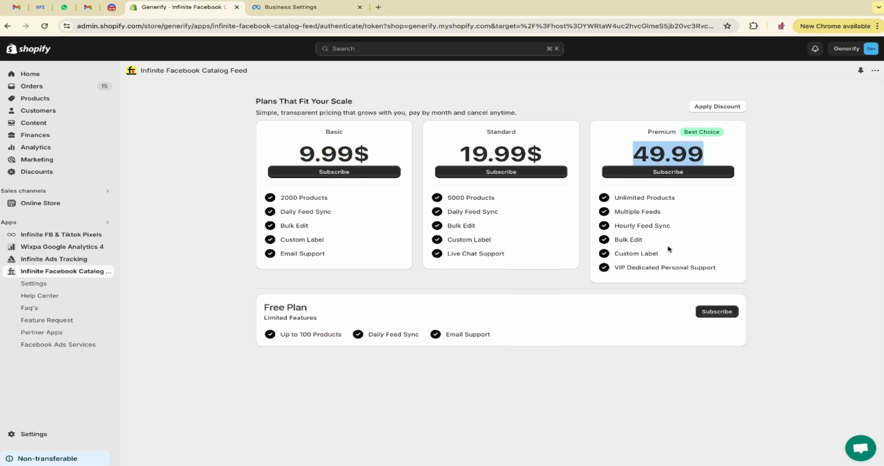
mouse_move(639, 313)
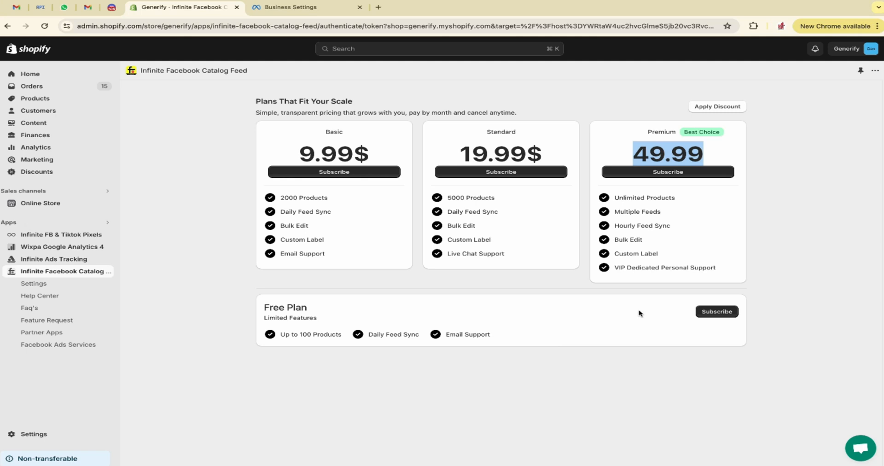
mouse_move(688, 315)
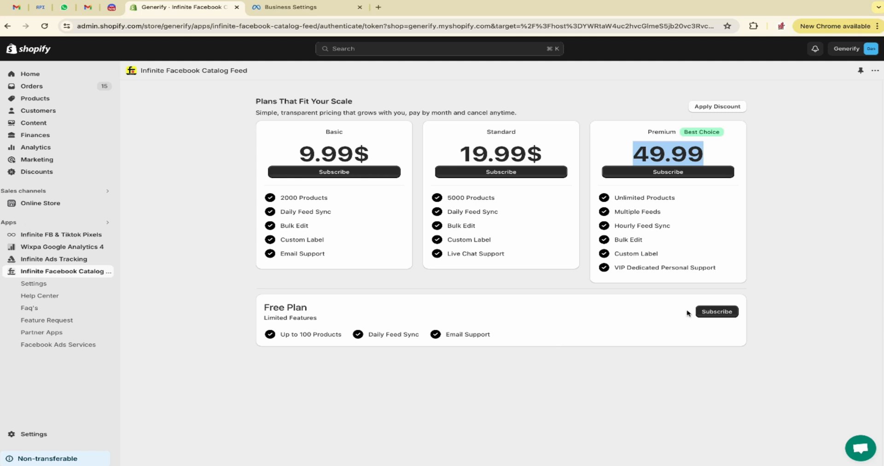
mouse_move(723, 315)
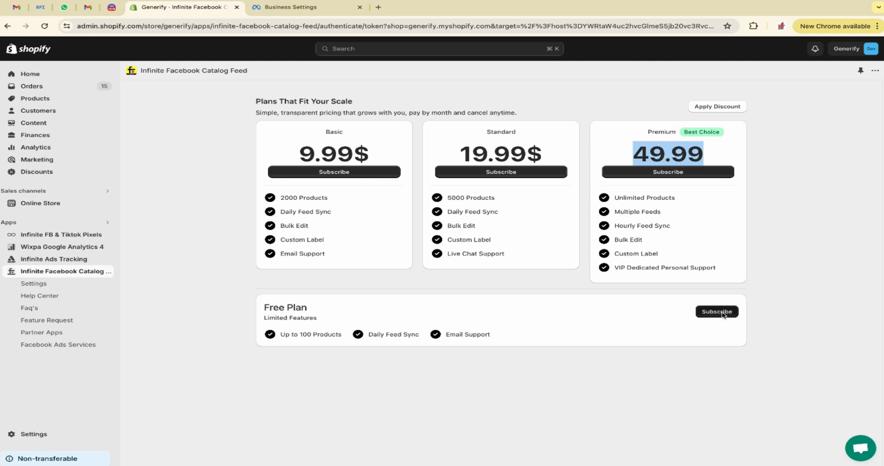
mouse_move(710, 315)
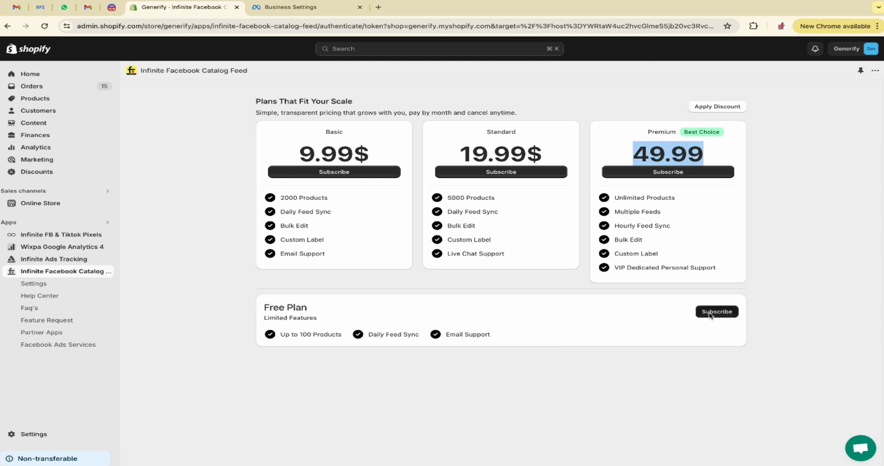
click(717, 311)
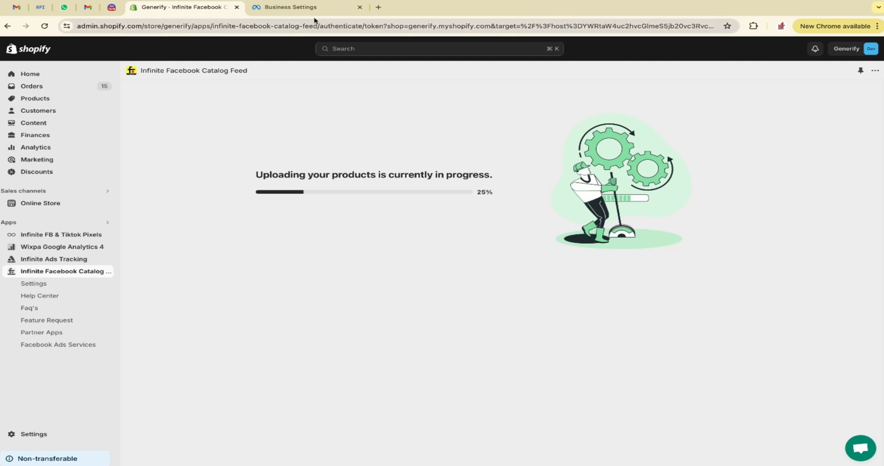
Leave the upload running and switch to Meta Business Settings catalogs.
click(306, 7)
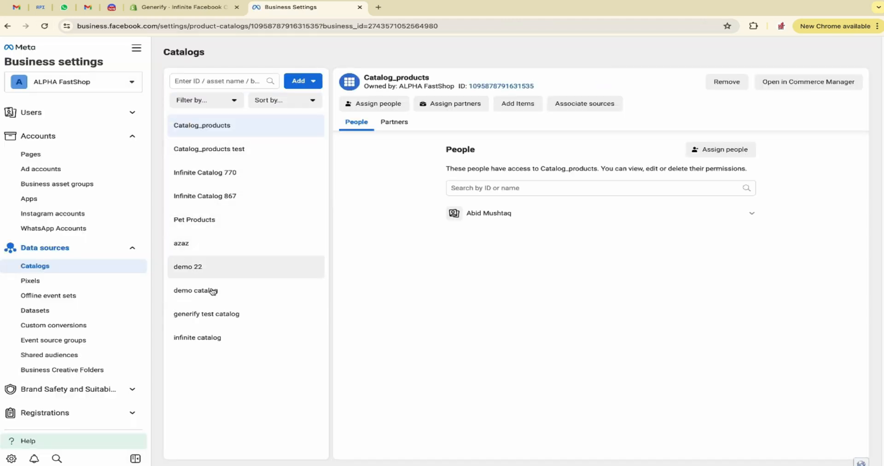
Go to Commerce Manager via All tools and open the generify test catalog overview.
click(206, 314)
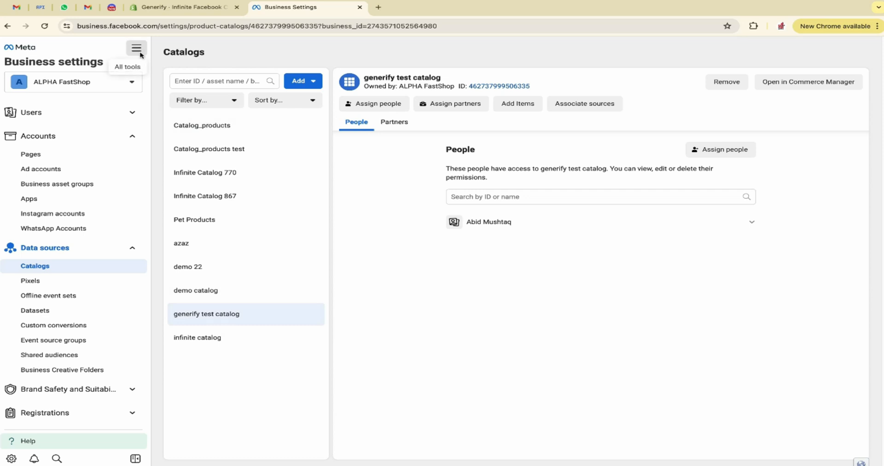
click(136, 48)
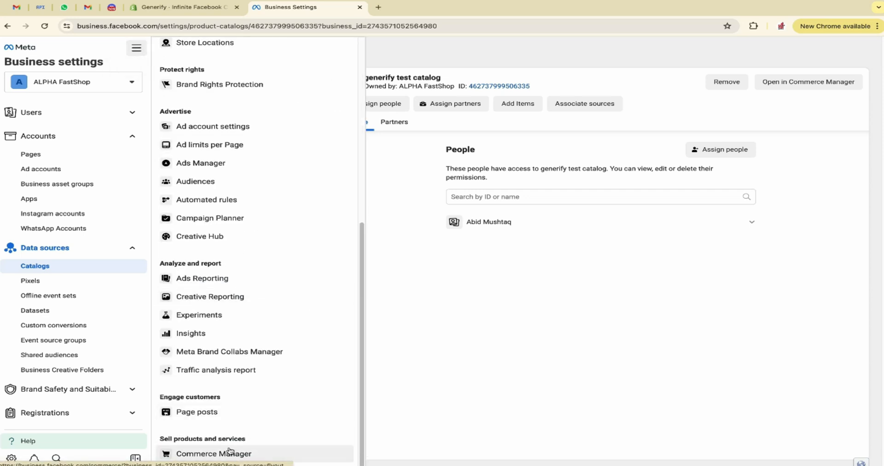
click(213, 454)
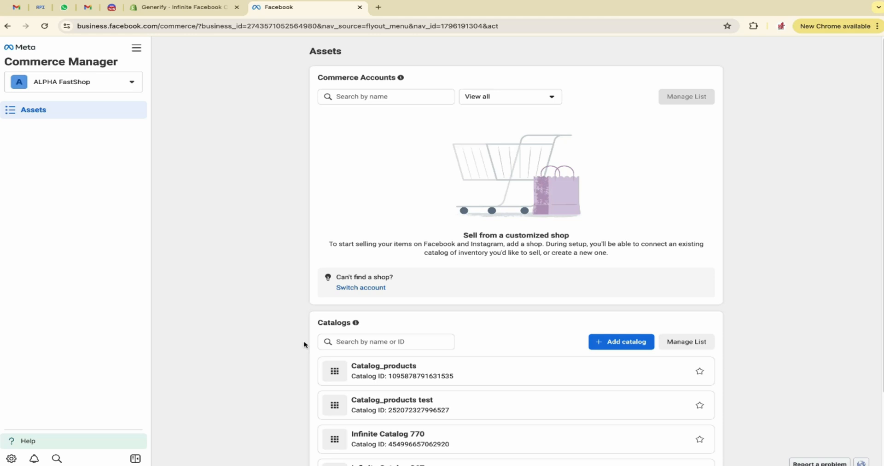
scroll(down, 3)
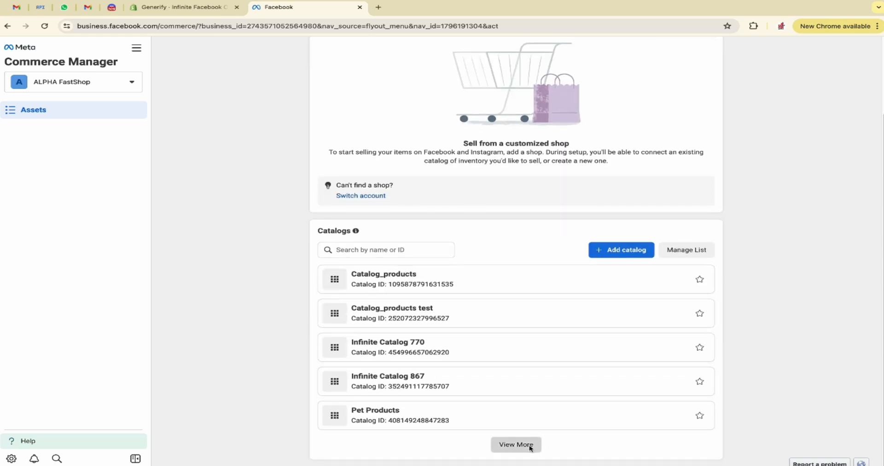
click(516, 445)
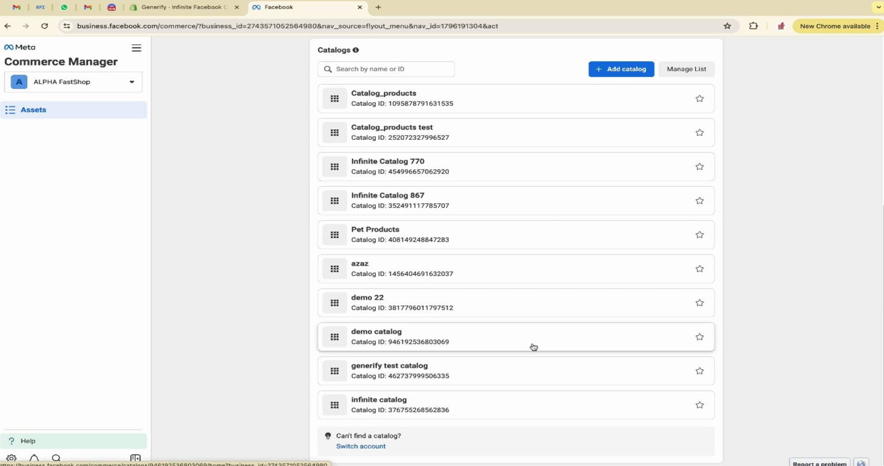
mouse_move(387, 374)
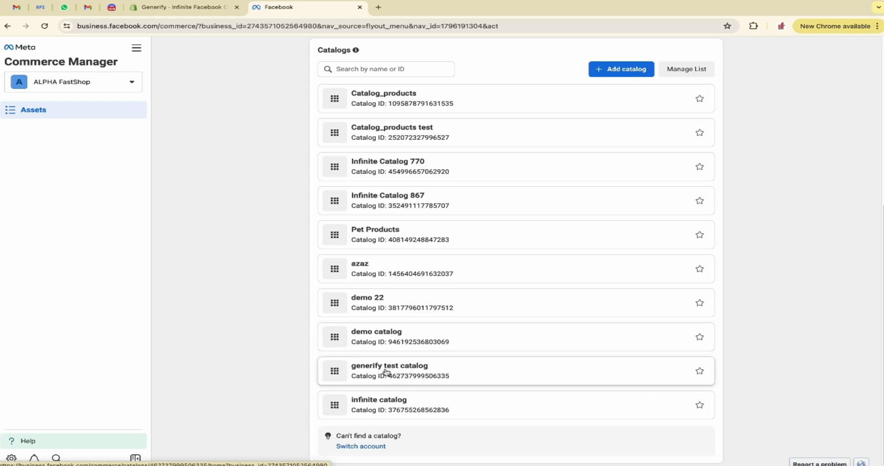
mouse_move(457, 373)
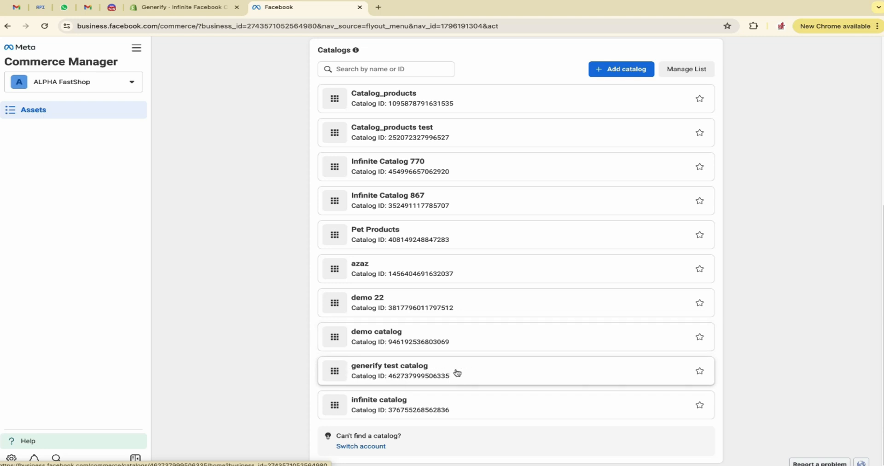
click(388, 370)
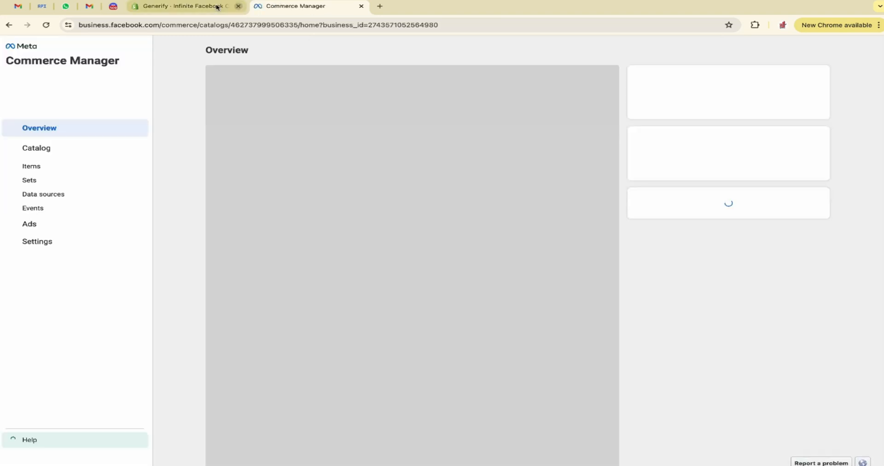
Highlight the feed's 885 total SKUs on the app dashboard, then view the Commerce Manager catalog.
click(186, 6)
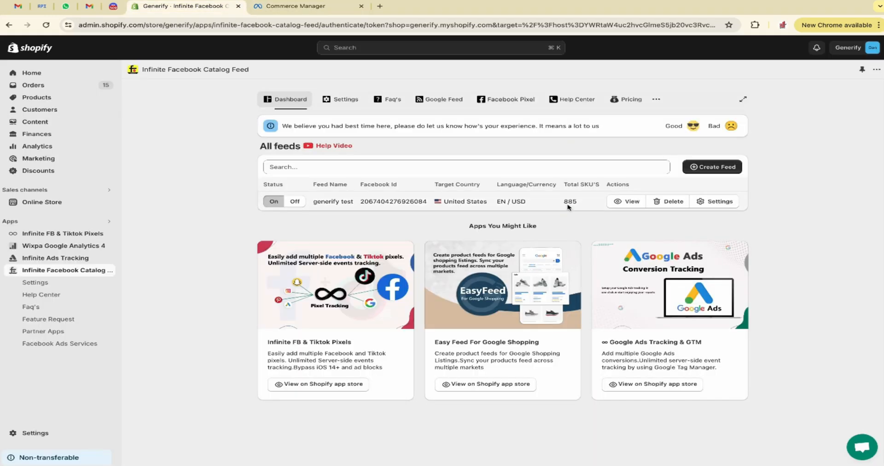
double_click(569, 202)
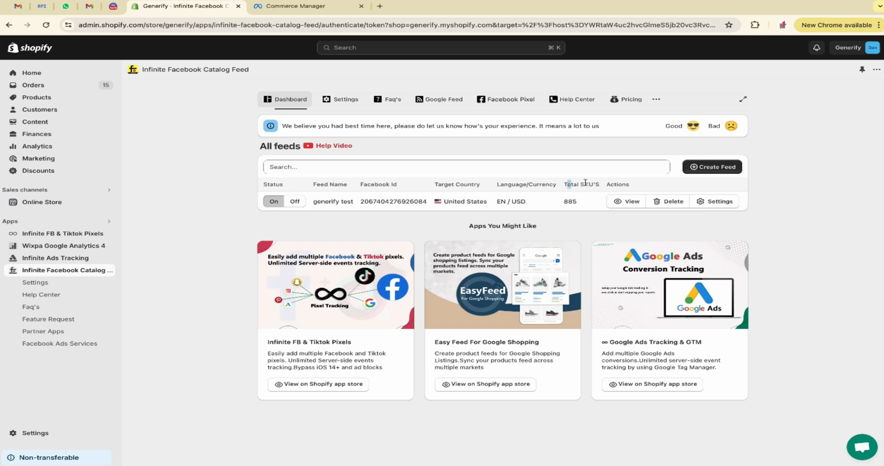
double_click(570, 202)
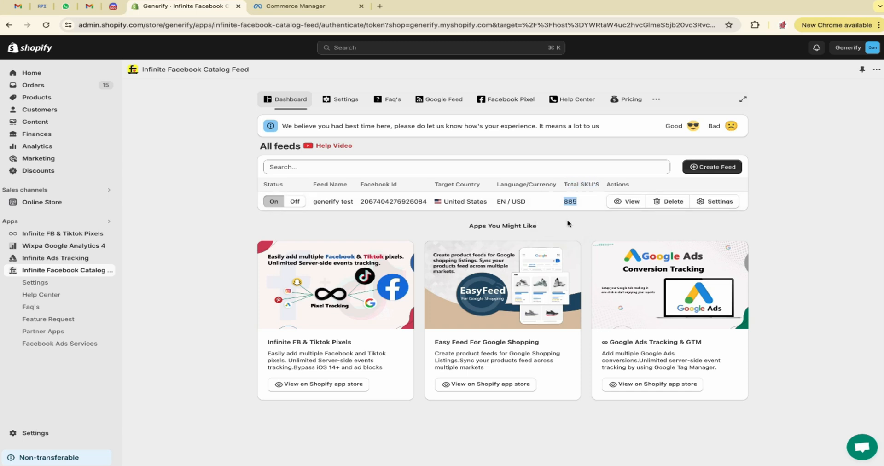
mouse_move(393, 154)
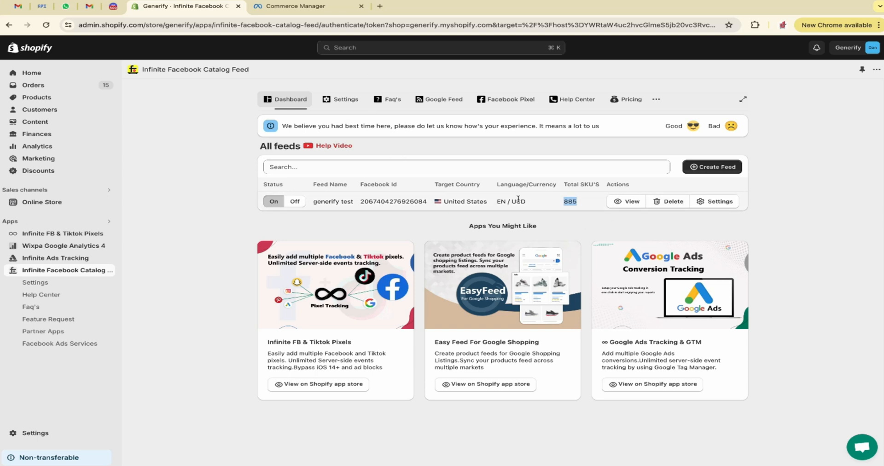
click(308, 6)
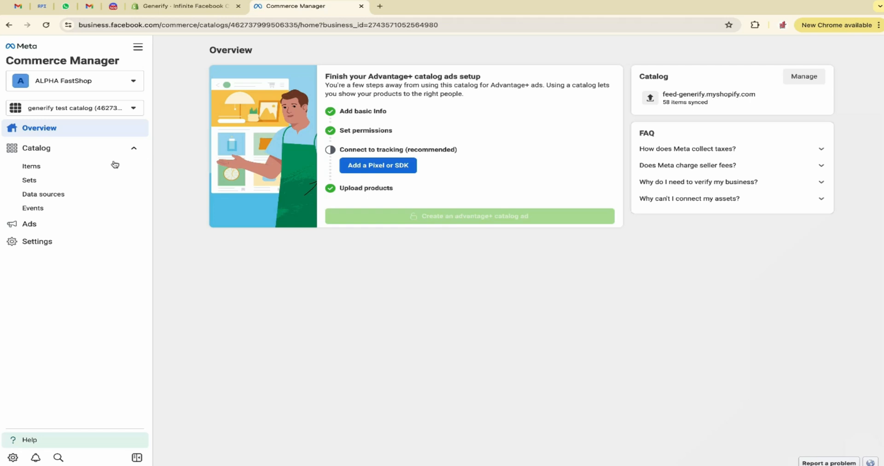
Check the catalog's data sources in Commerce Manager, then switch back to the feed app.
click(43, 194)
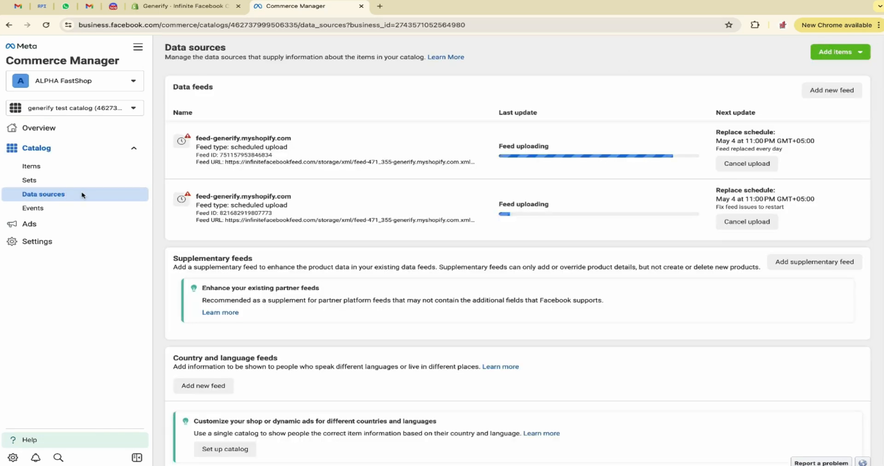
mouse_move(346, 154)
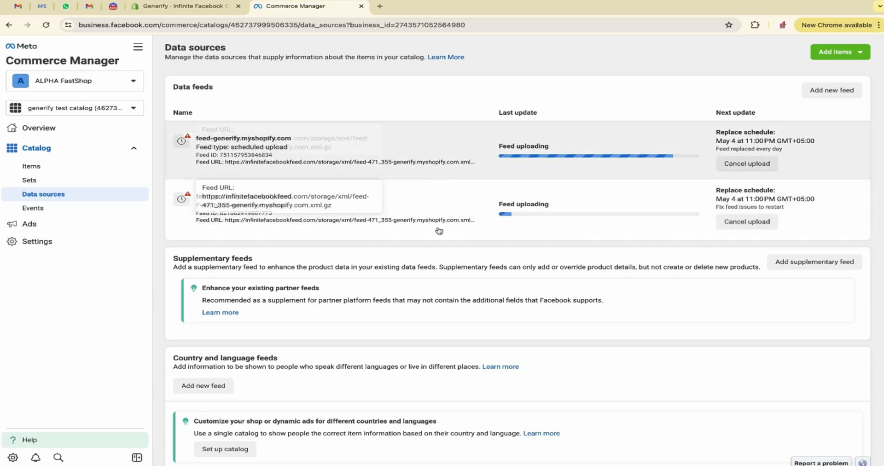
mouse_move(479, 215)
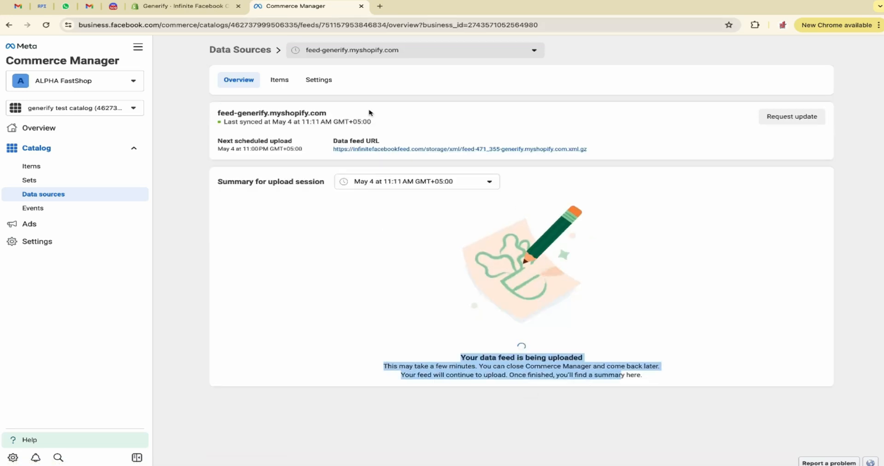
click(183, 6)
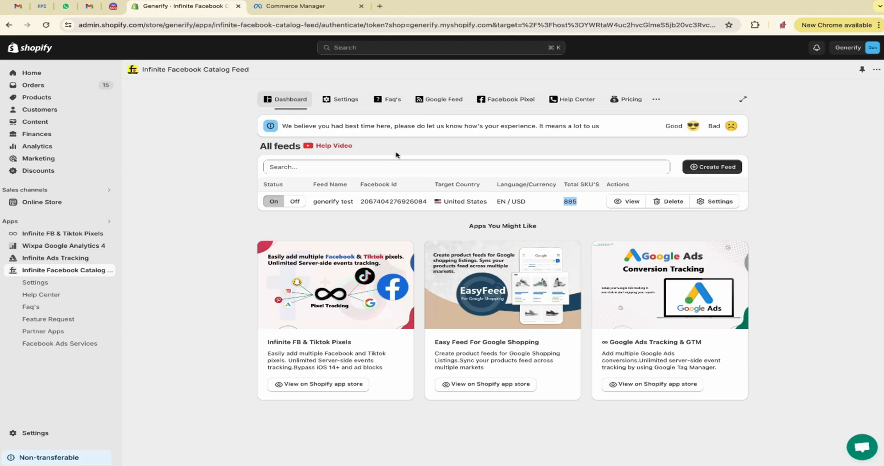
mouse_move(640, 221)
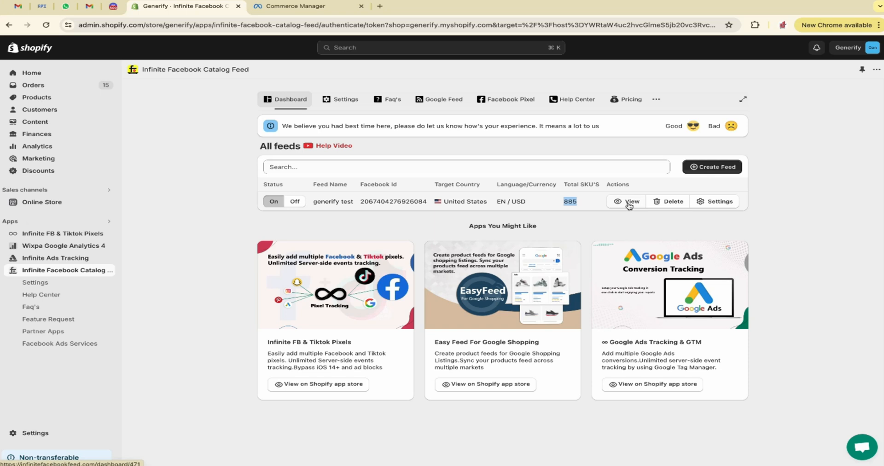
mouse_move(683, 171)
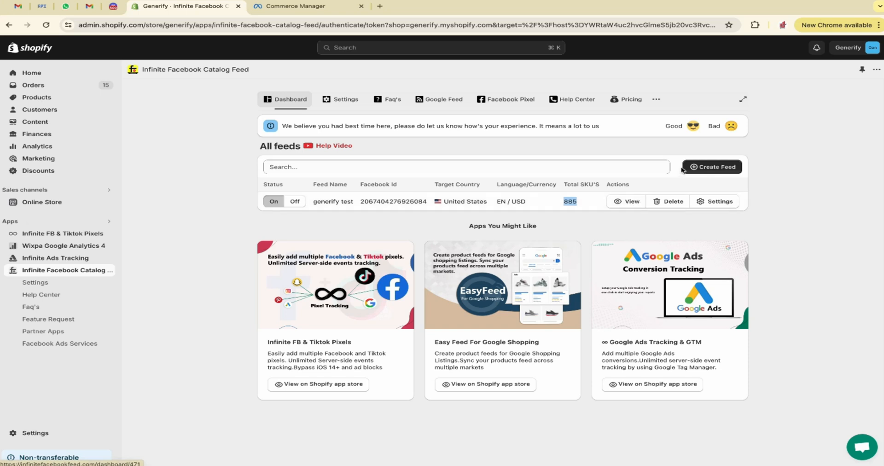
Start deleting the generify test feed, then cancel the Delete Feed dialog to keep it.
click(712, 167)
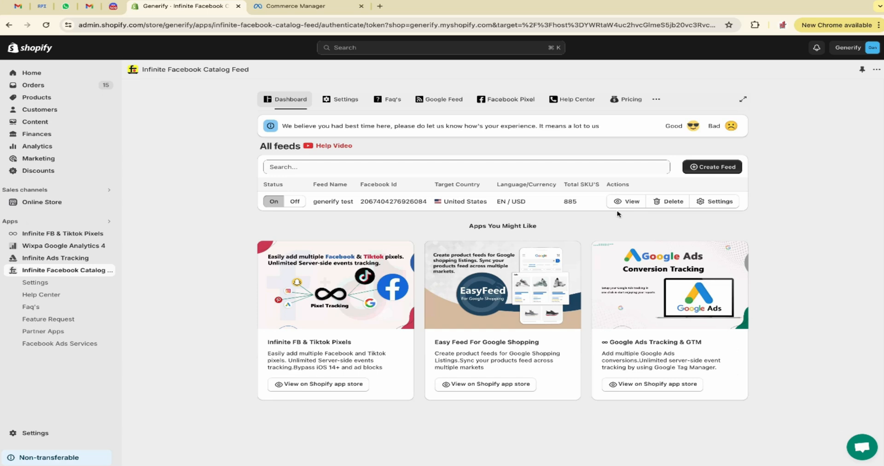
click(670, 202)
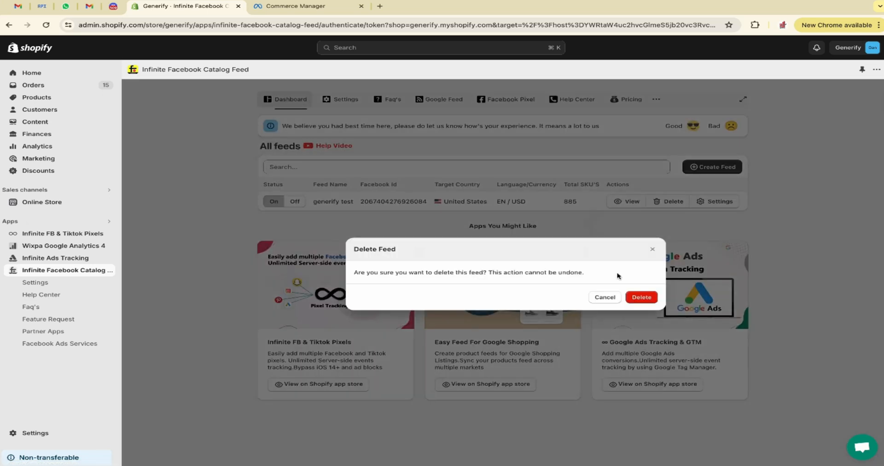
click(641, 297)
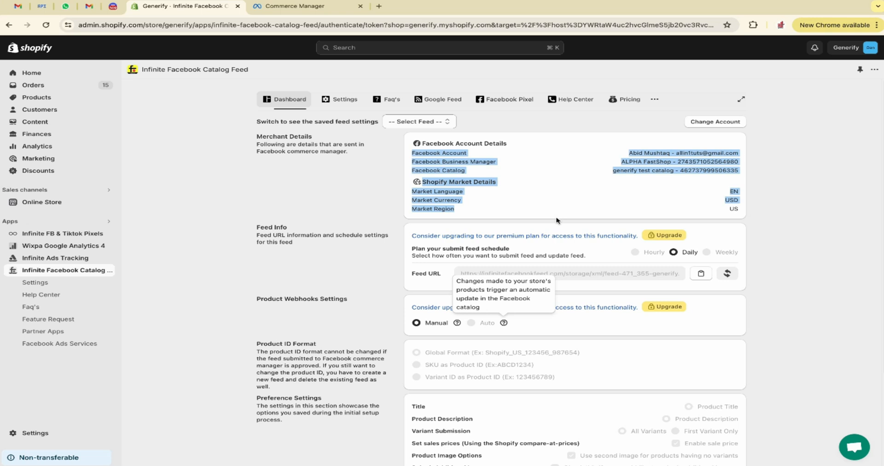
Show the generify test feed's saved settings, review them, and return to the dashboard.
click(419, 121)
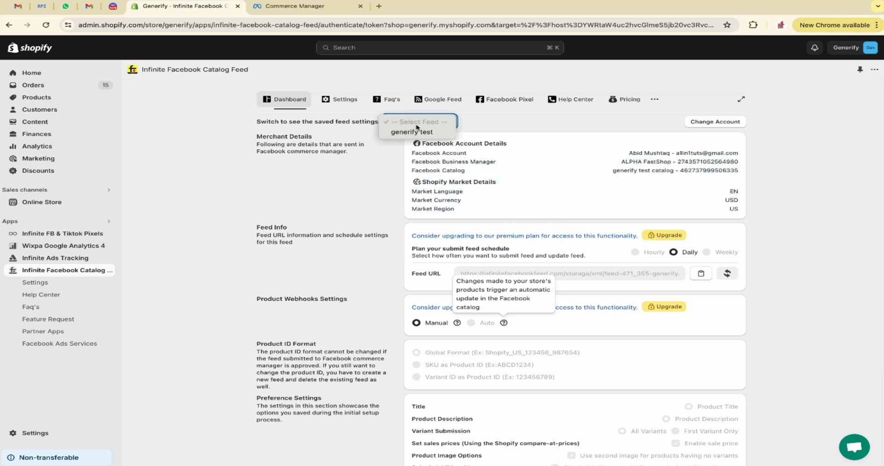
click(413, 132)
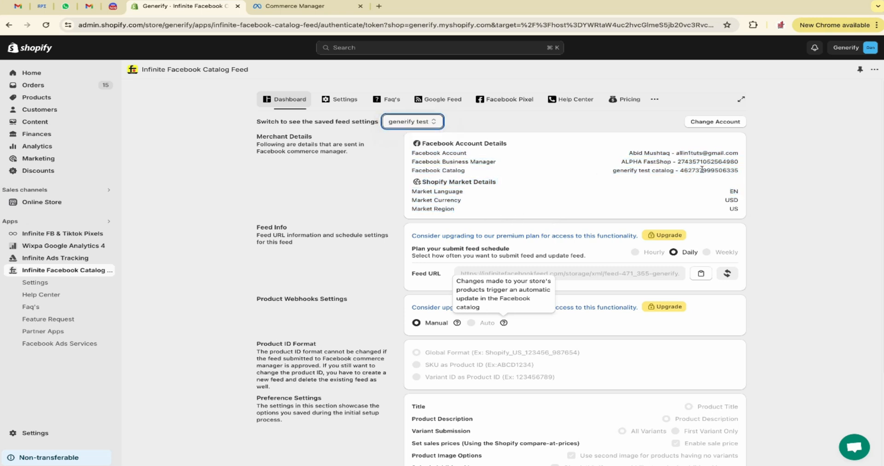
mouse_move(567, 212)
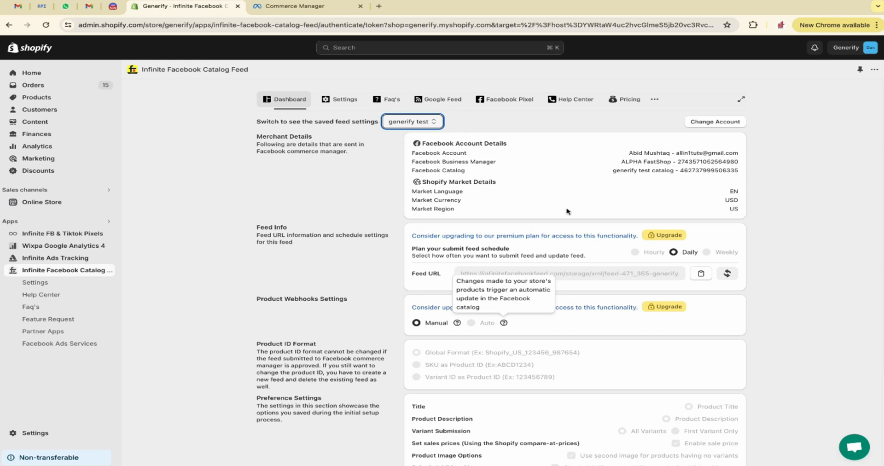
scroll(down, 3)
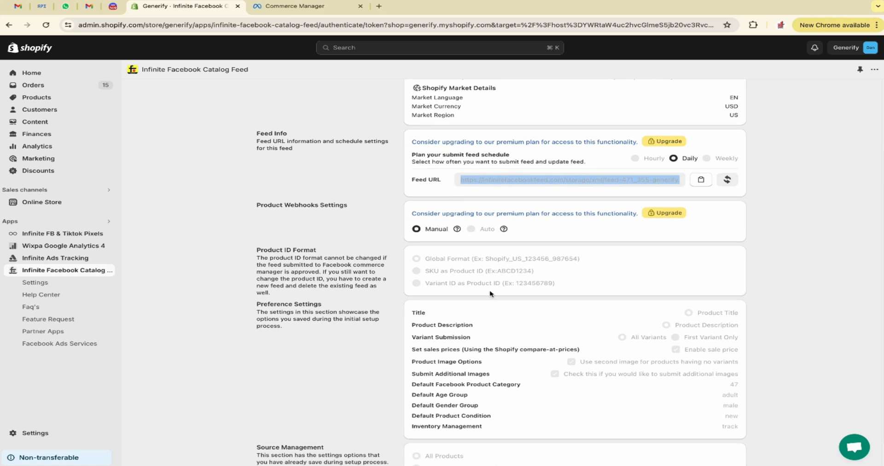
scroll(down, 3)
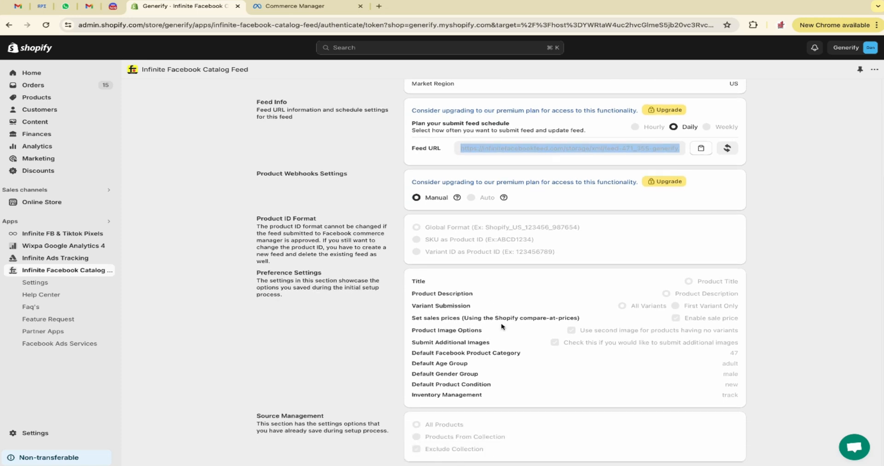
scroll(up, 3)
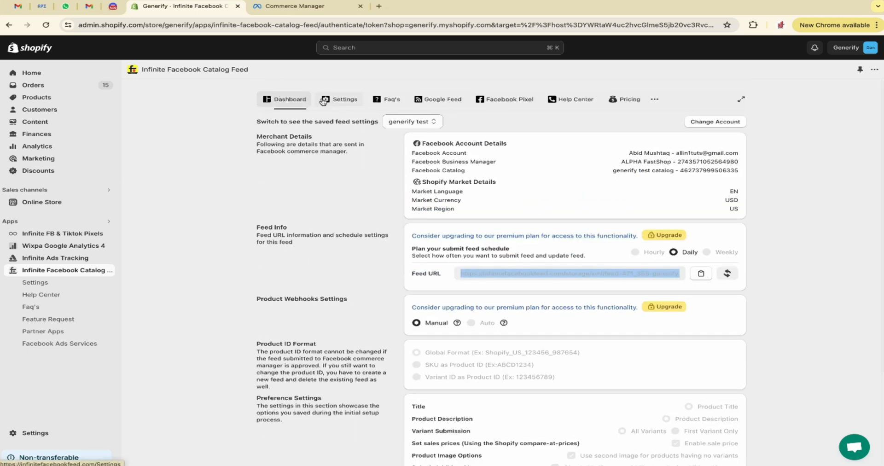
click(289, 99)
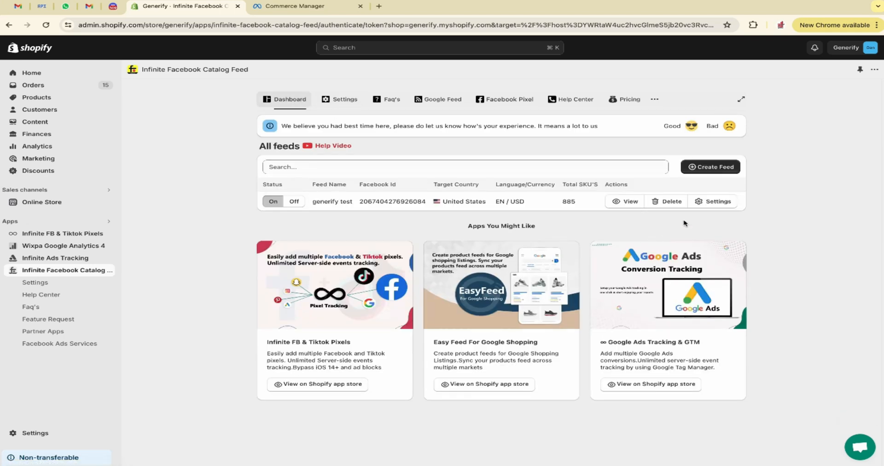
mouse_move(632, 210)
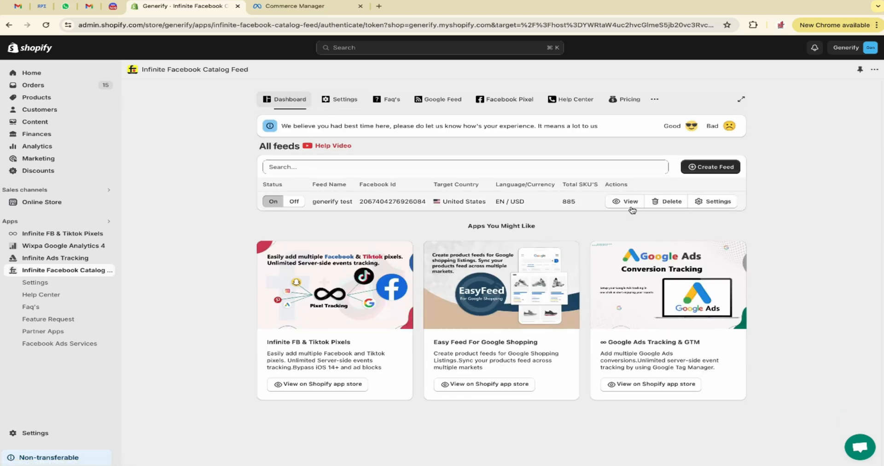
View the generify test feed's products and back out of a bulk edit of all products.
click(623, 201)
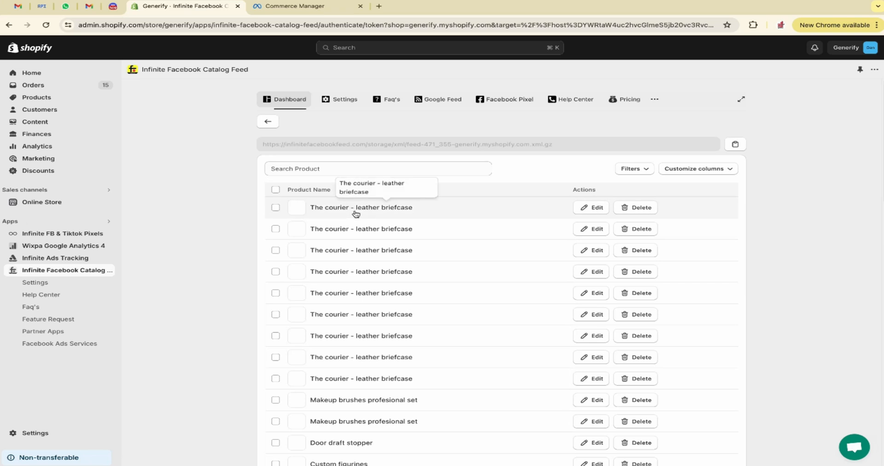
click(276, 190)
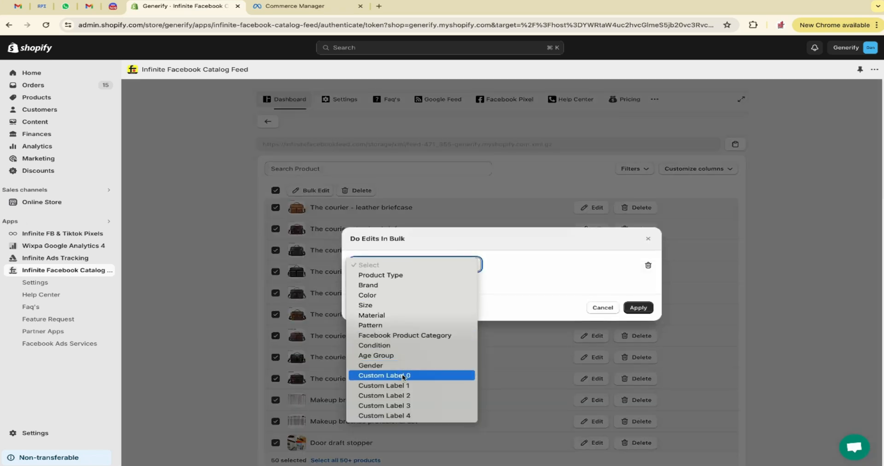
mouse_move(434, 399)
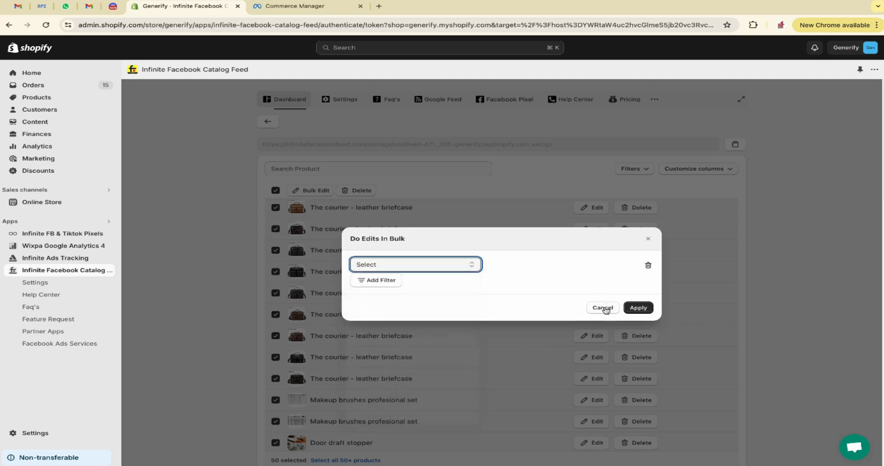
click(415, 264)
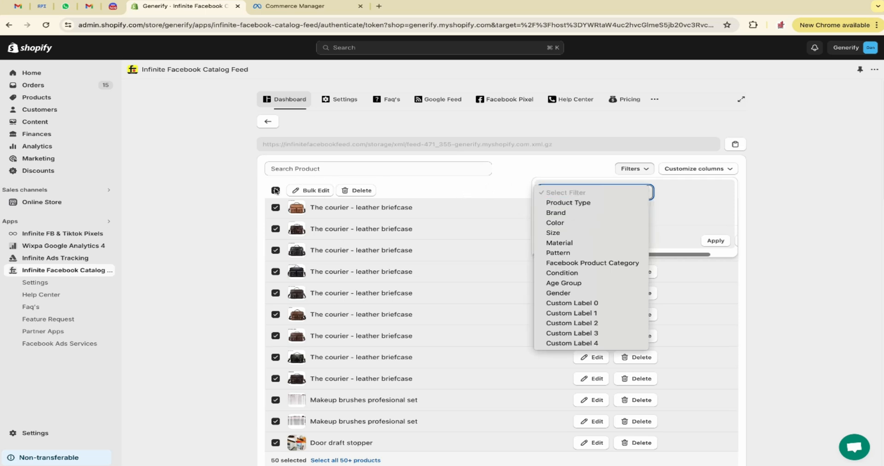
click(498, 184)
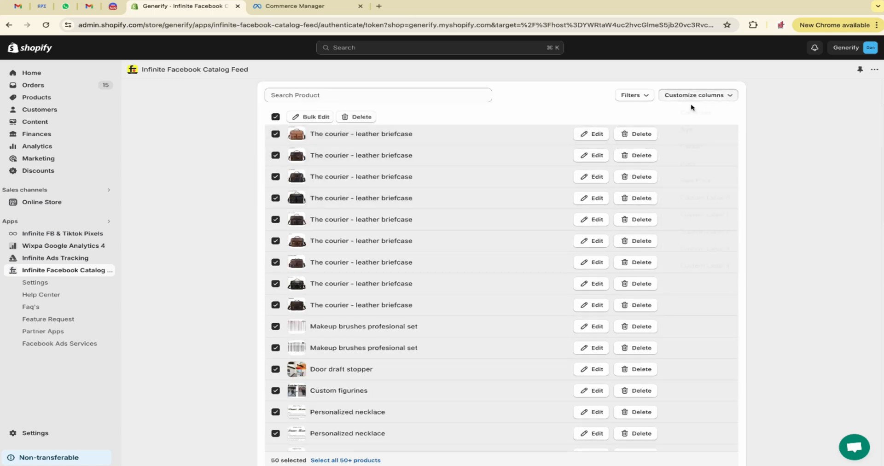
Add Price, Sale Price and custom label columns, then edit the first leather briefcase product.
click(696, 95)
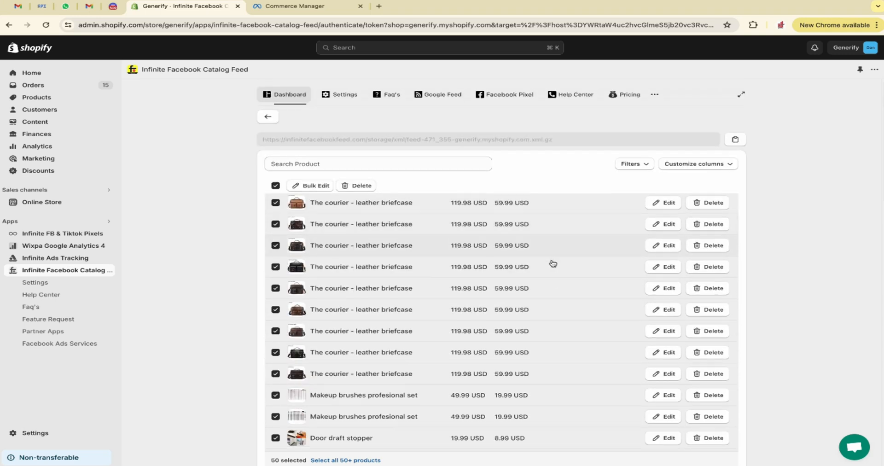
click(276, 186)
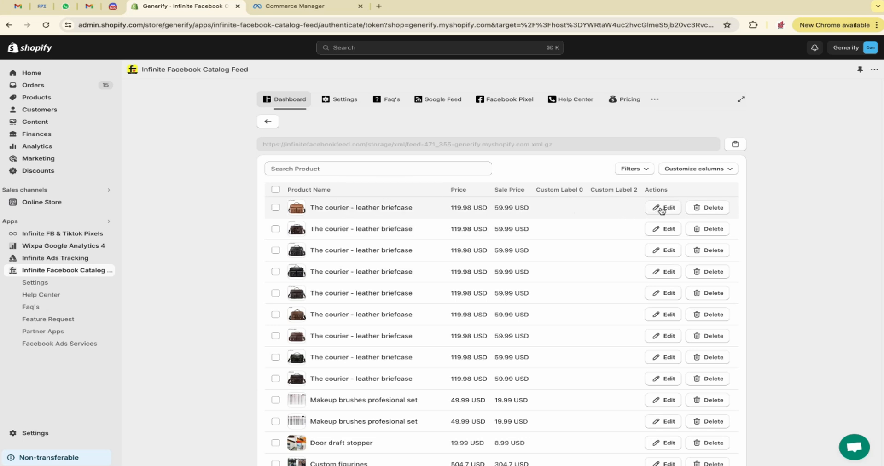
click(666, 207)
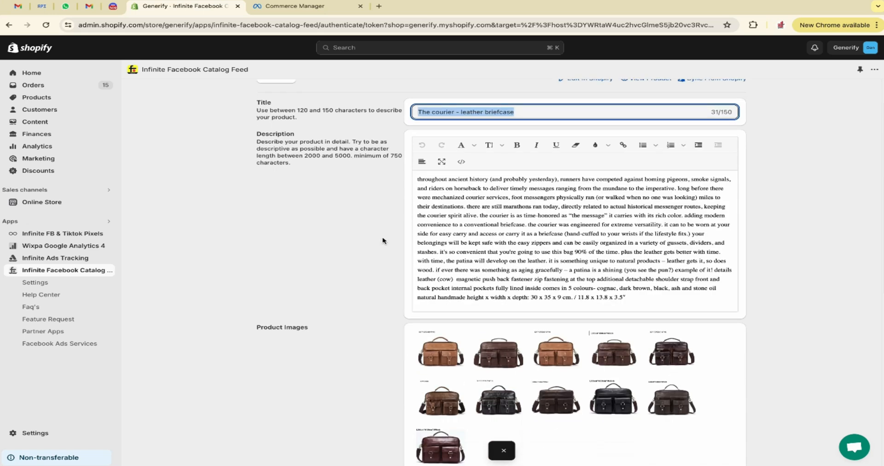
Leave the briefcase edit page for Commerce Manager's Data sources page.
scroll(down, 3)
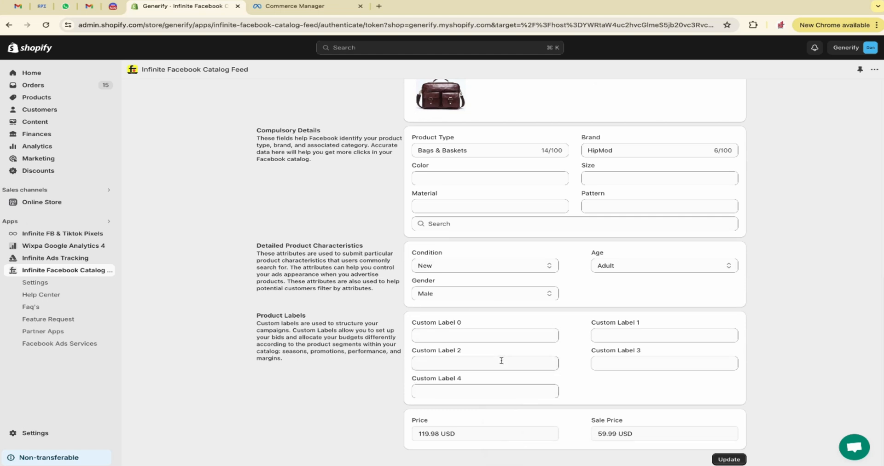
scroll(up, 3)
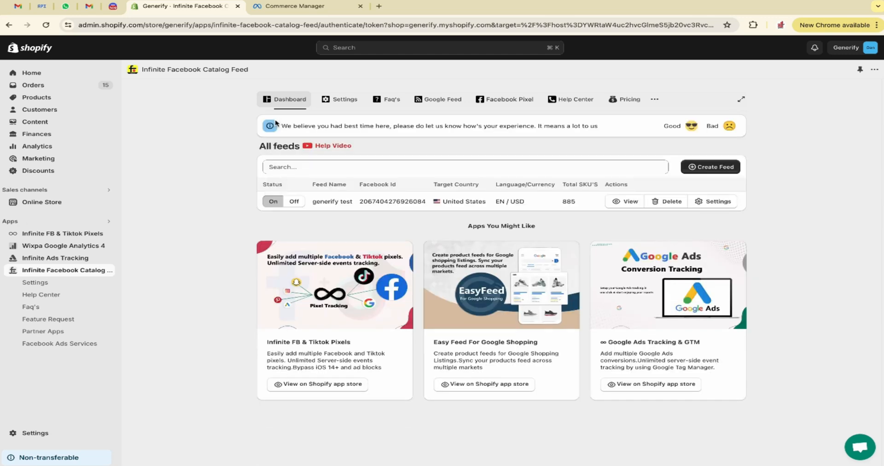
mouse_move(456, 226)
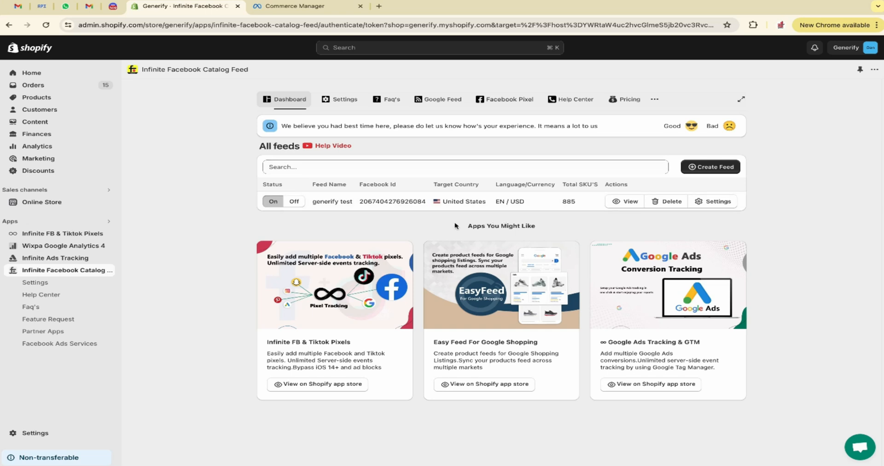
click(293, 7)
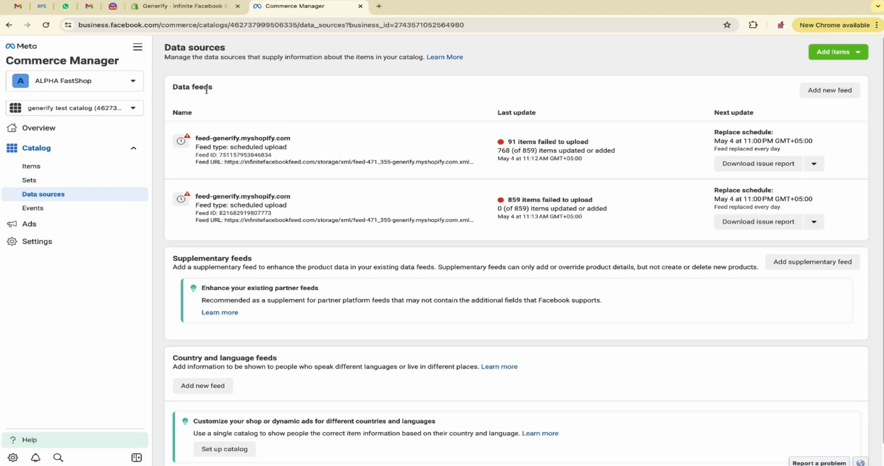
mouse_move(385, 175)
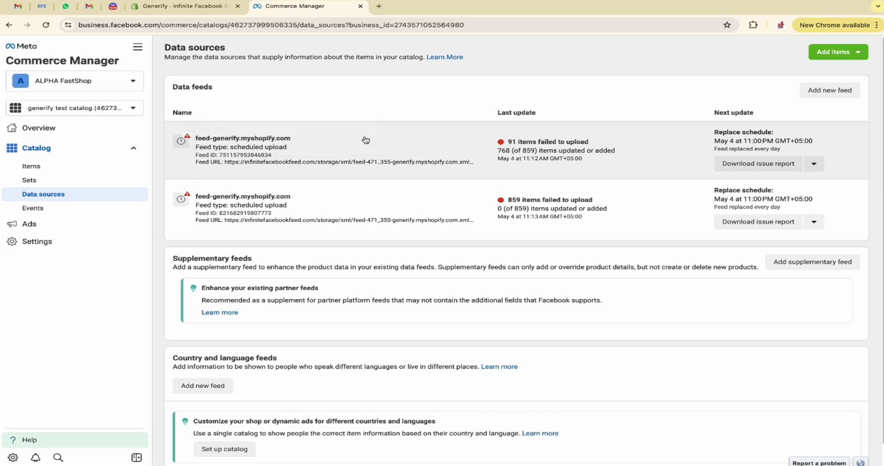
mouse_move(330, 162)
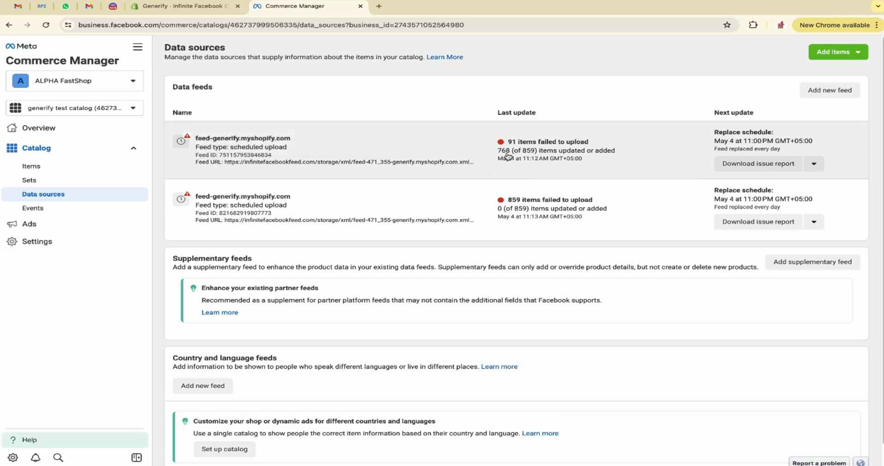
Open the first feed-generify.myshopify.com feed's overview showing 768 added and 91 rejected items.
click(243, 138)
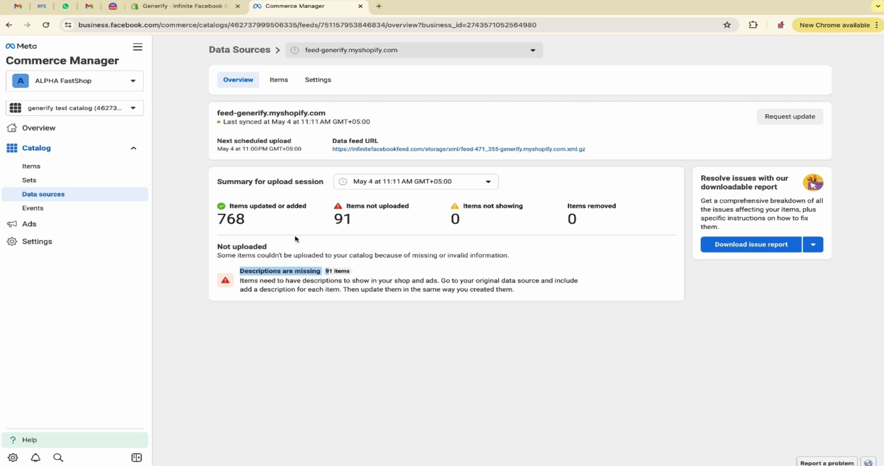
mouse_move(300, 299)
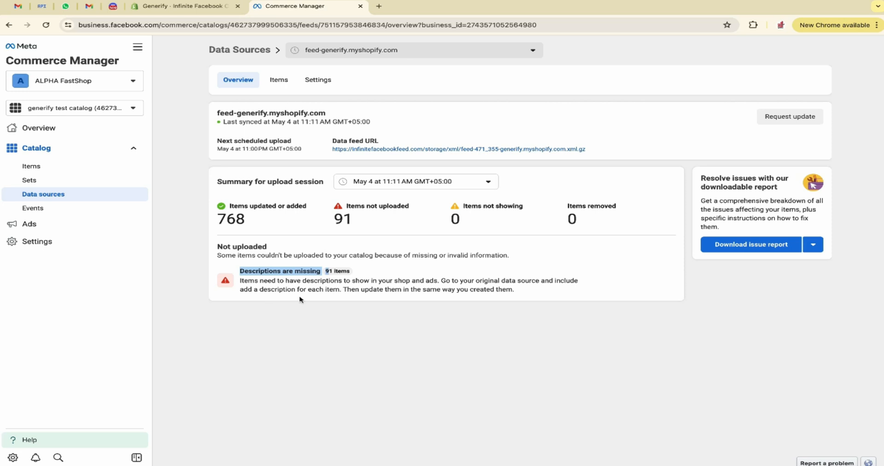
mouse_move(31, 166)
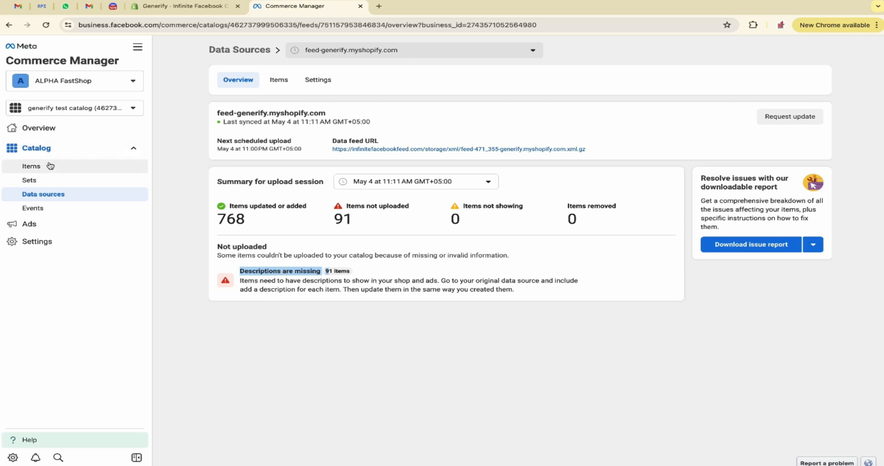
List the catalog's 89 items and expand the Marble case row to inspect a variant's details.
click(31, 166)
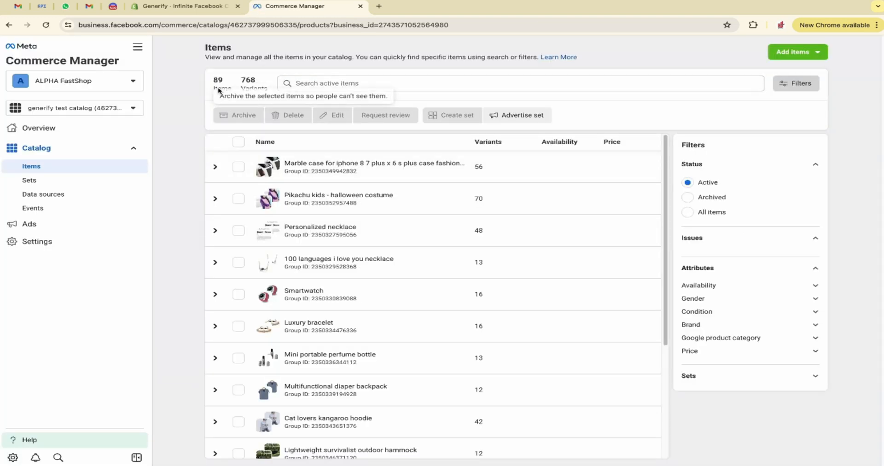
mouse_move(218, 79)
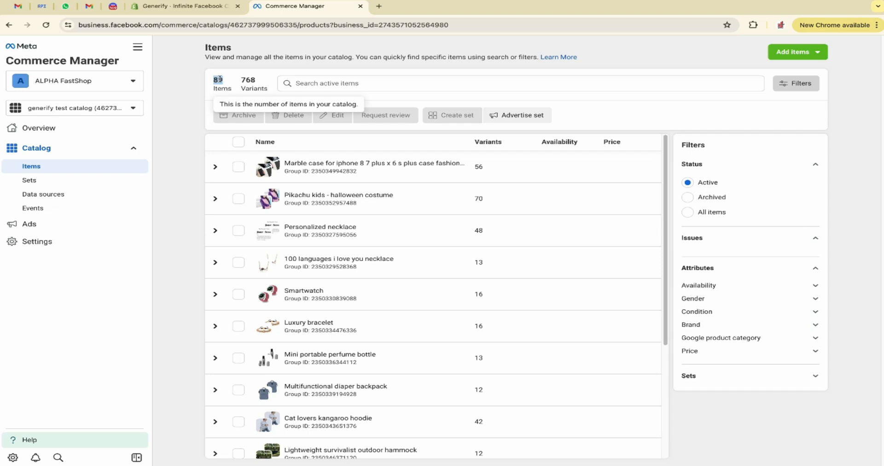
mouse_move(231, 135)
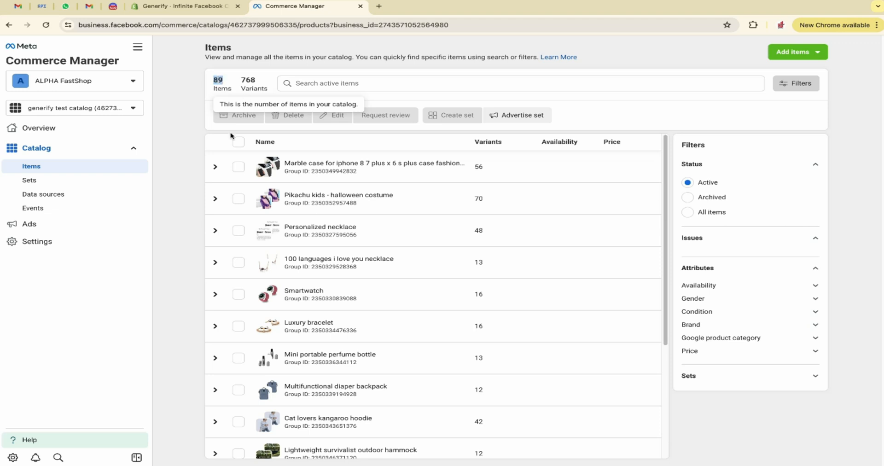
mouse_move(485, 169)
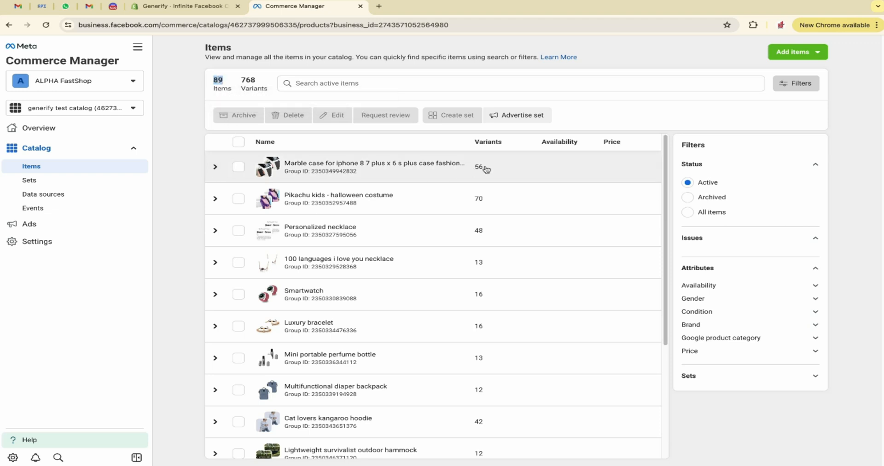
mouse_move(486, 204)
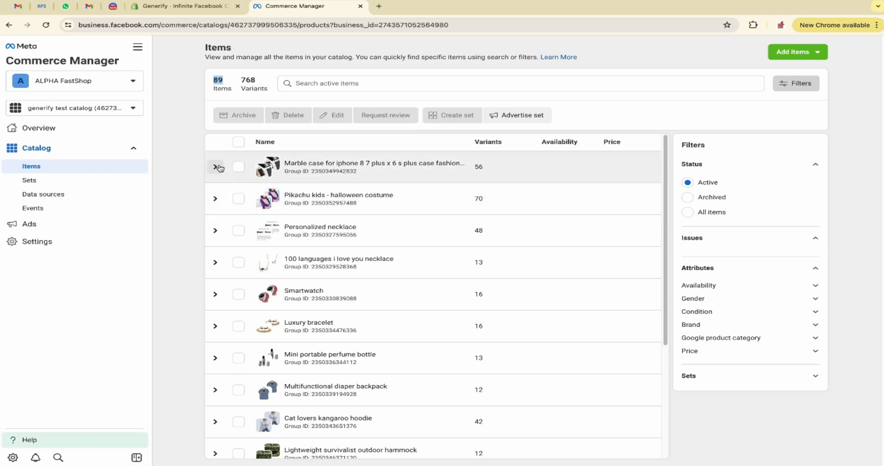
click(215, 169)
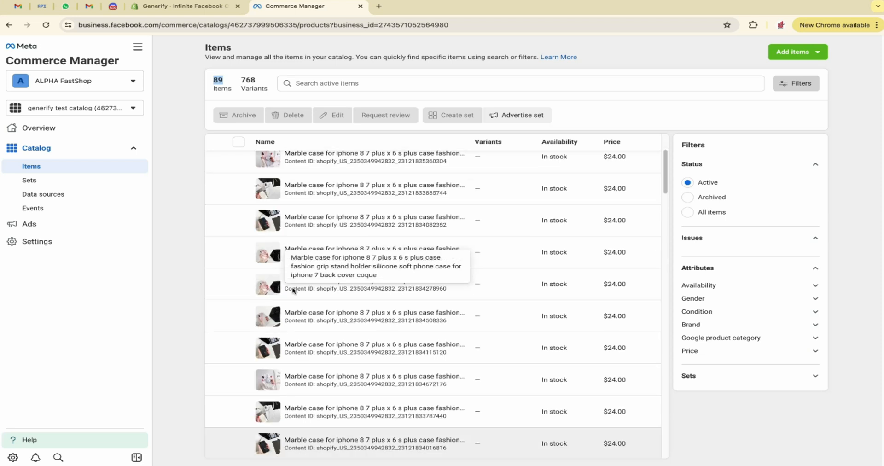
scroll(down, 3)
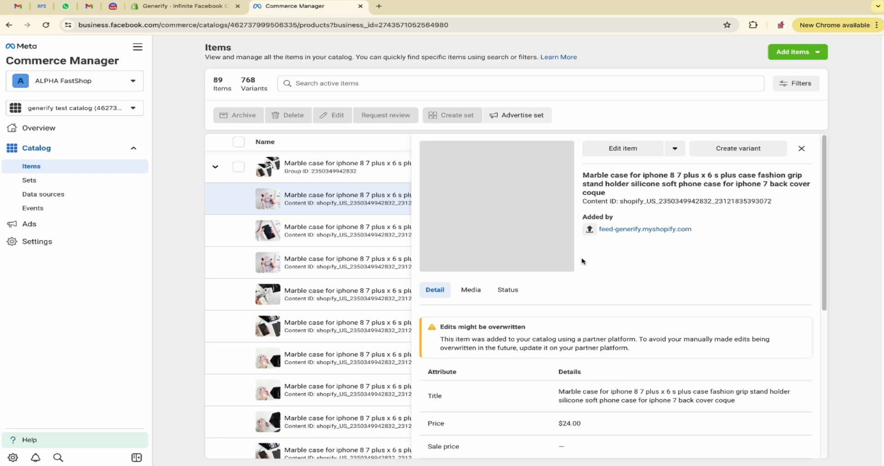
scroll(down, 3)
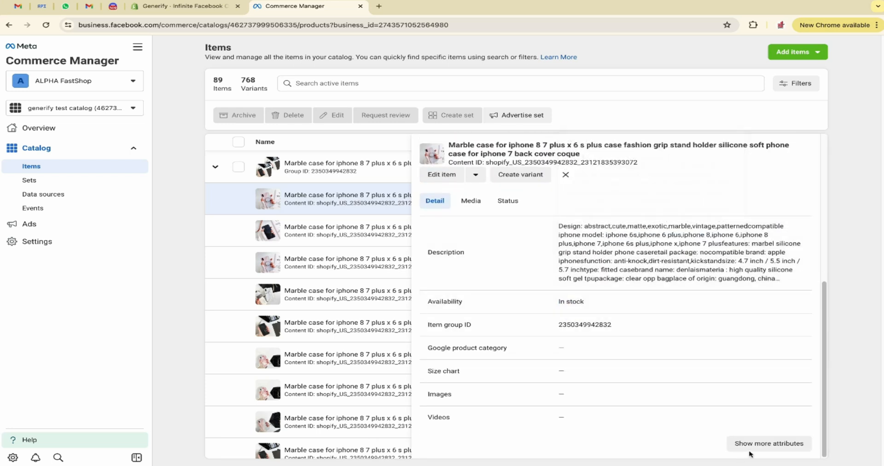
click(769, 443)
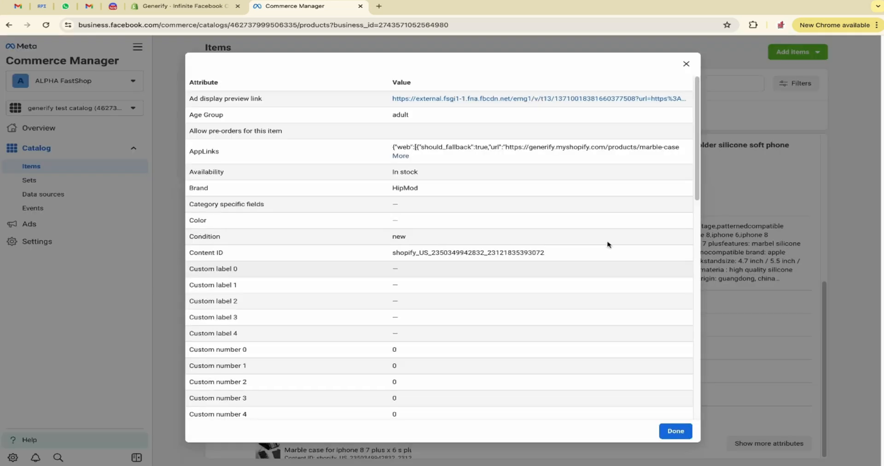
scroll(down, 3)
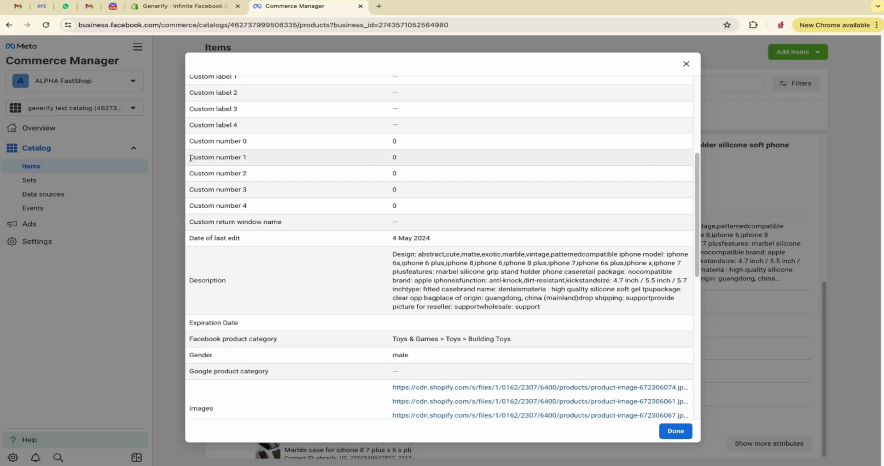
scroll(down, 3)
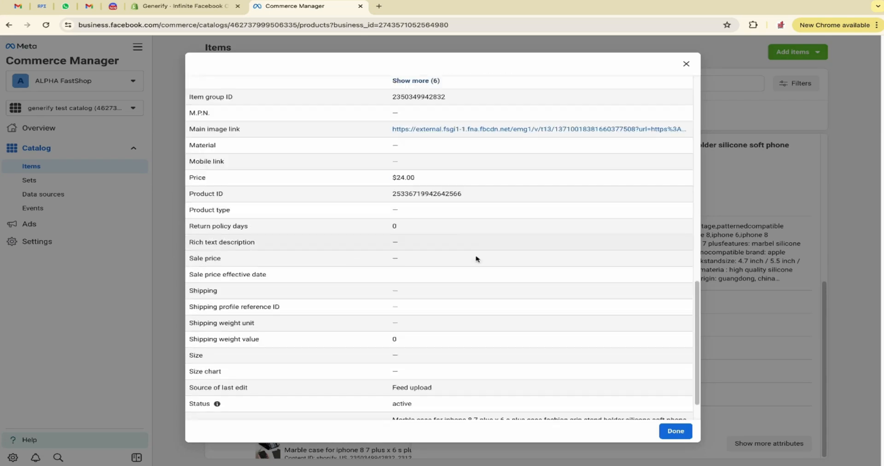
scroll(up, 3)
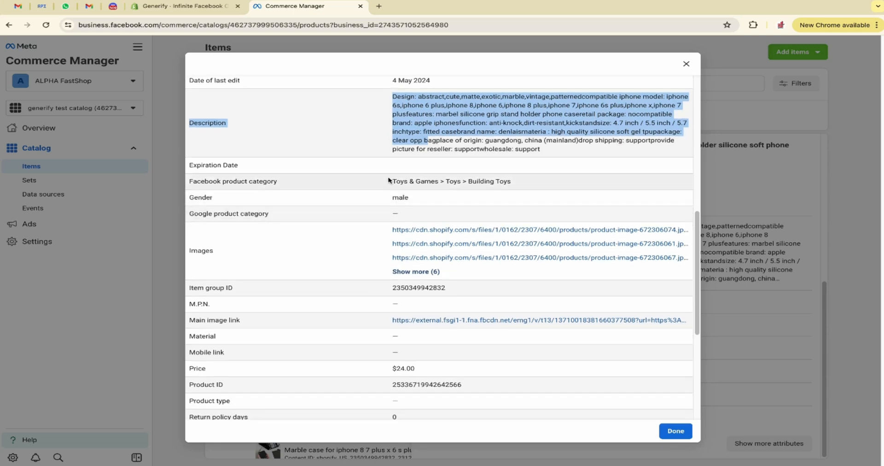
scroll(up, 3)
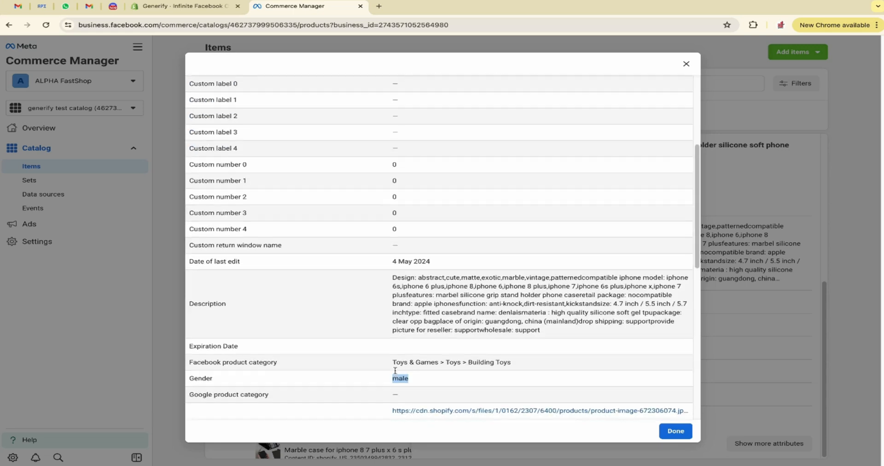
scroll(up, 3)
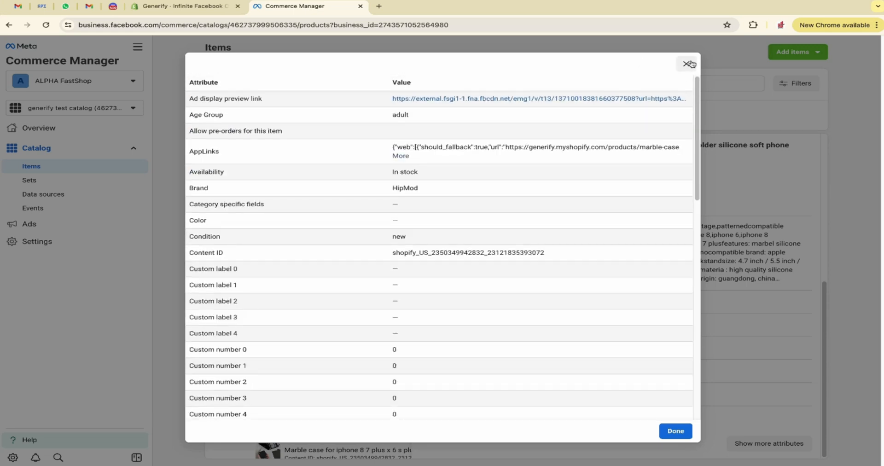
click(690, 63)
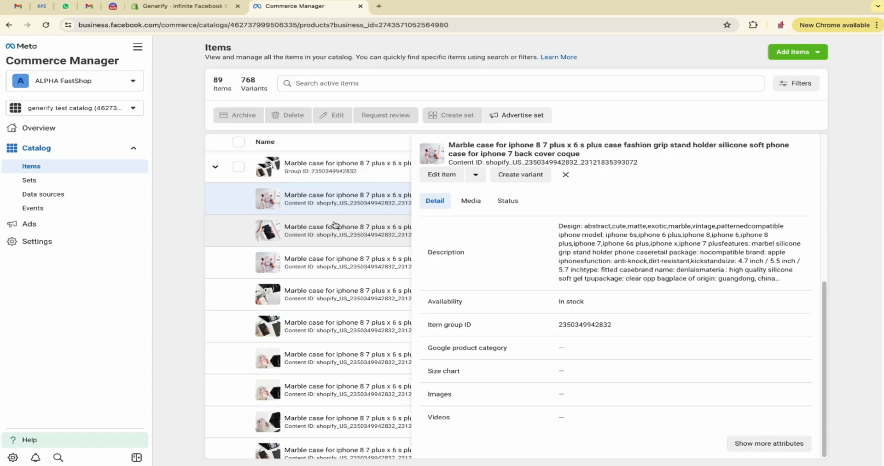